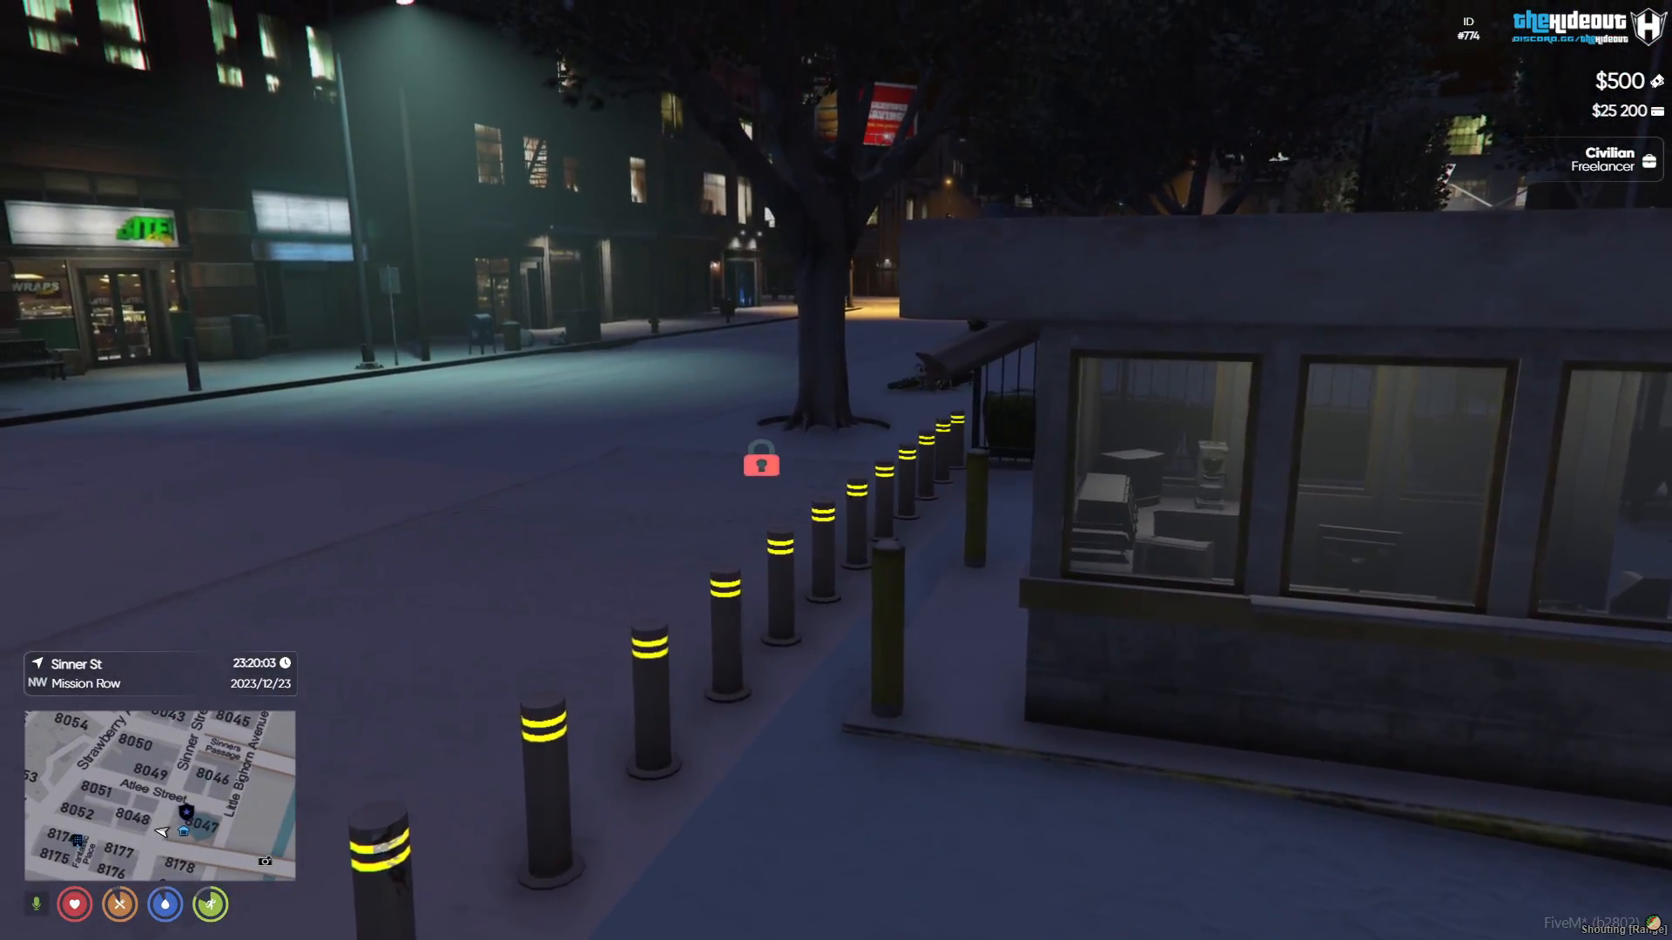
{"action": "mouse_move", "coordinate": [835, 470]}
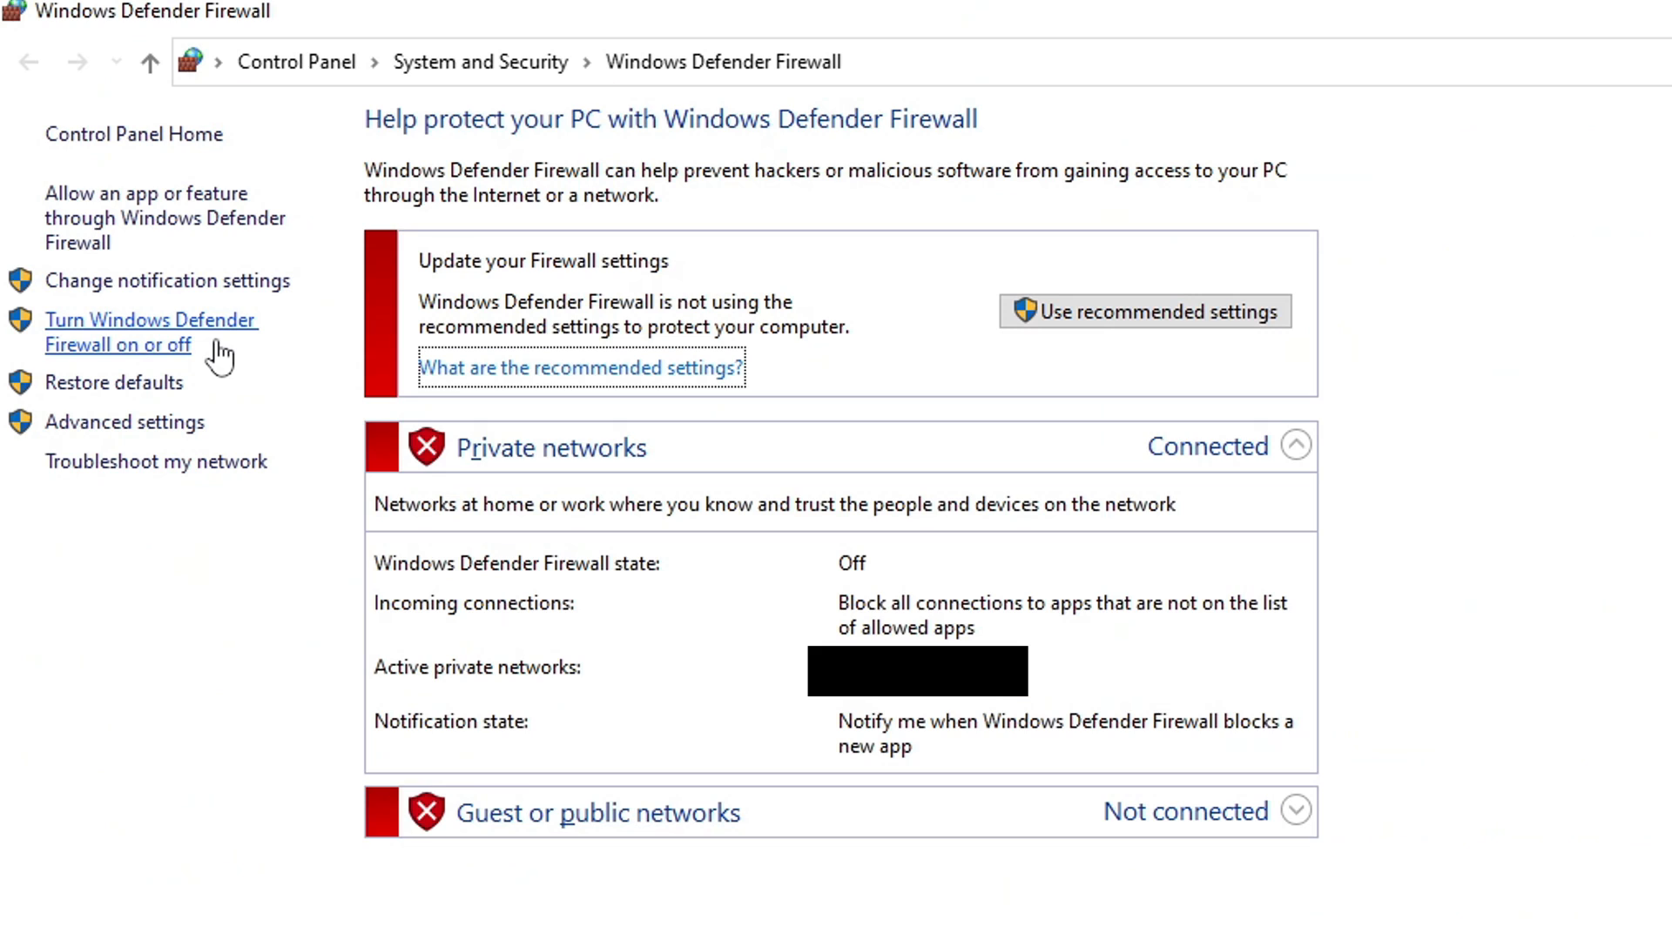
- Reach the 'Turn Windows Defender Firewall on or off' page from the left sidebar
{"action": "left_click", "coordinate": [150, 331]}
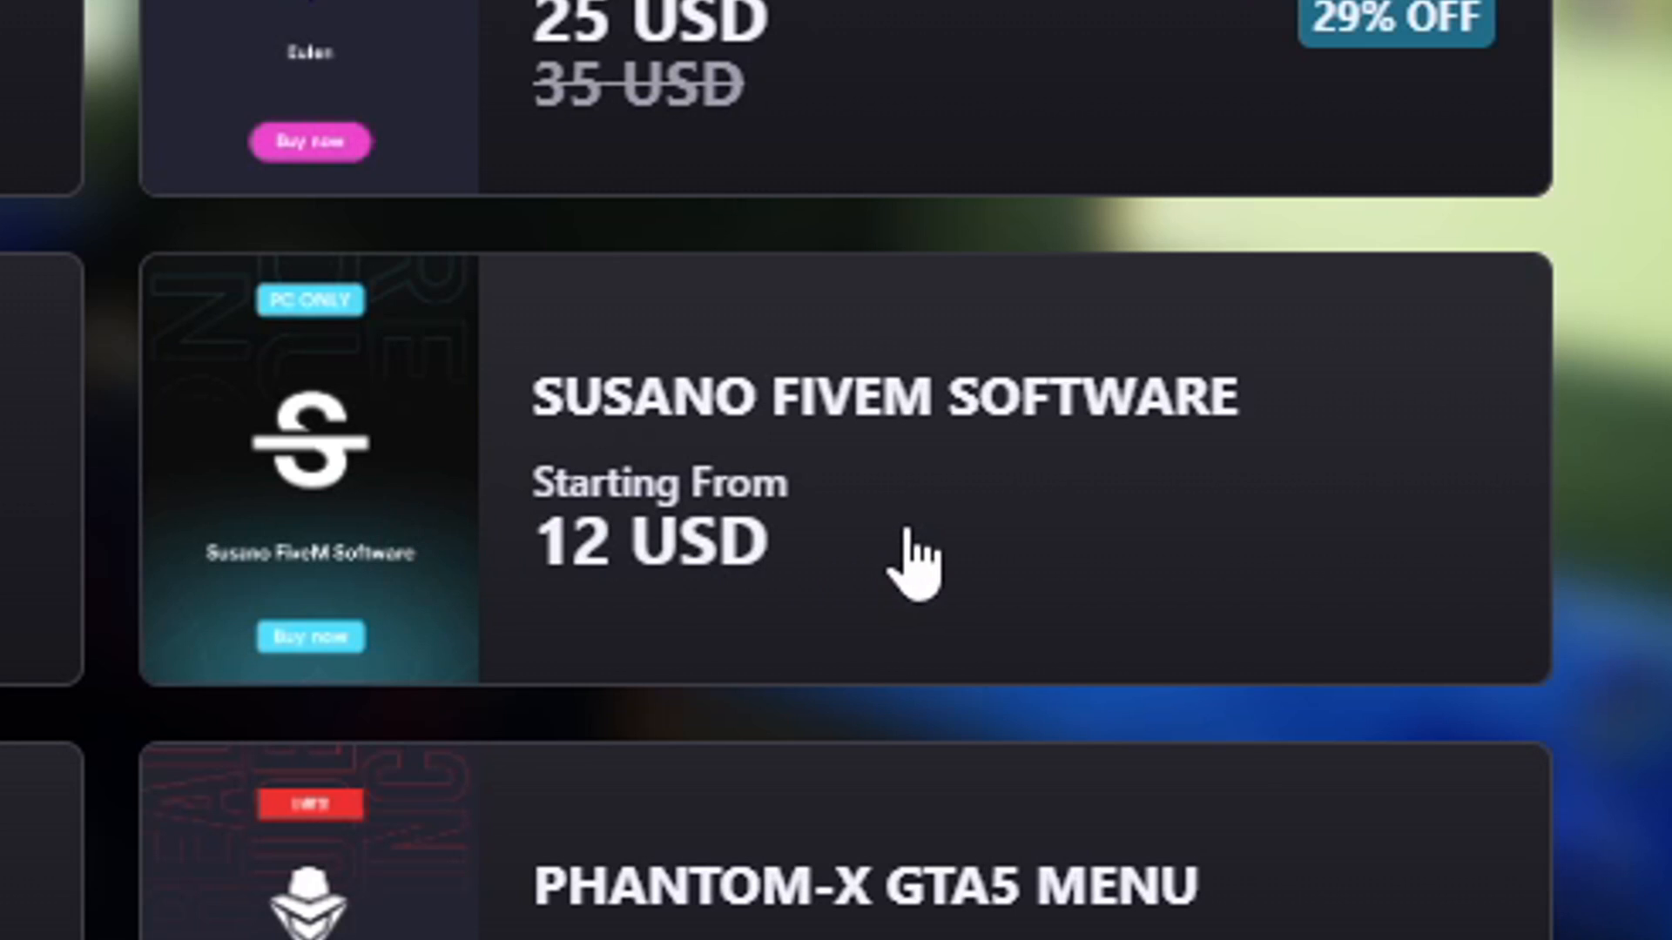
- Select the Susano FiveM Software card in the reseller store listing
{"action": "left_click", "coordinate": [905, 544]}
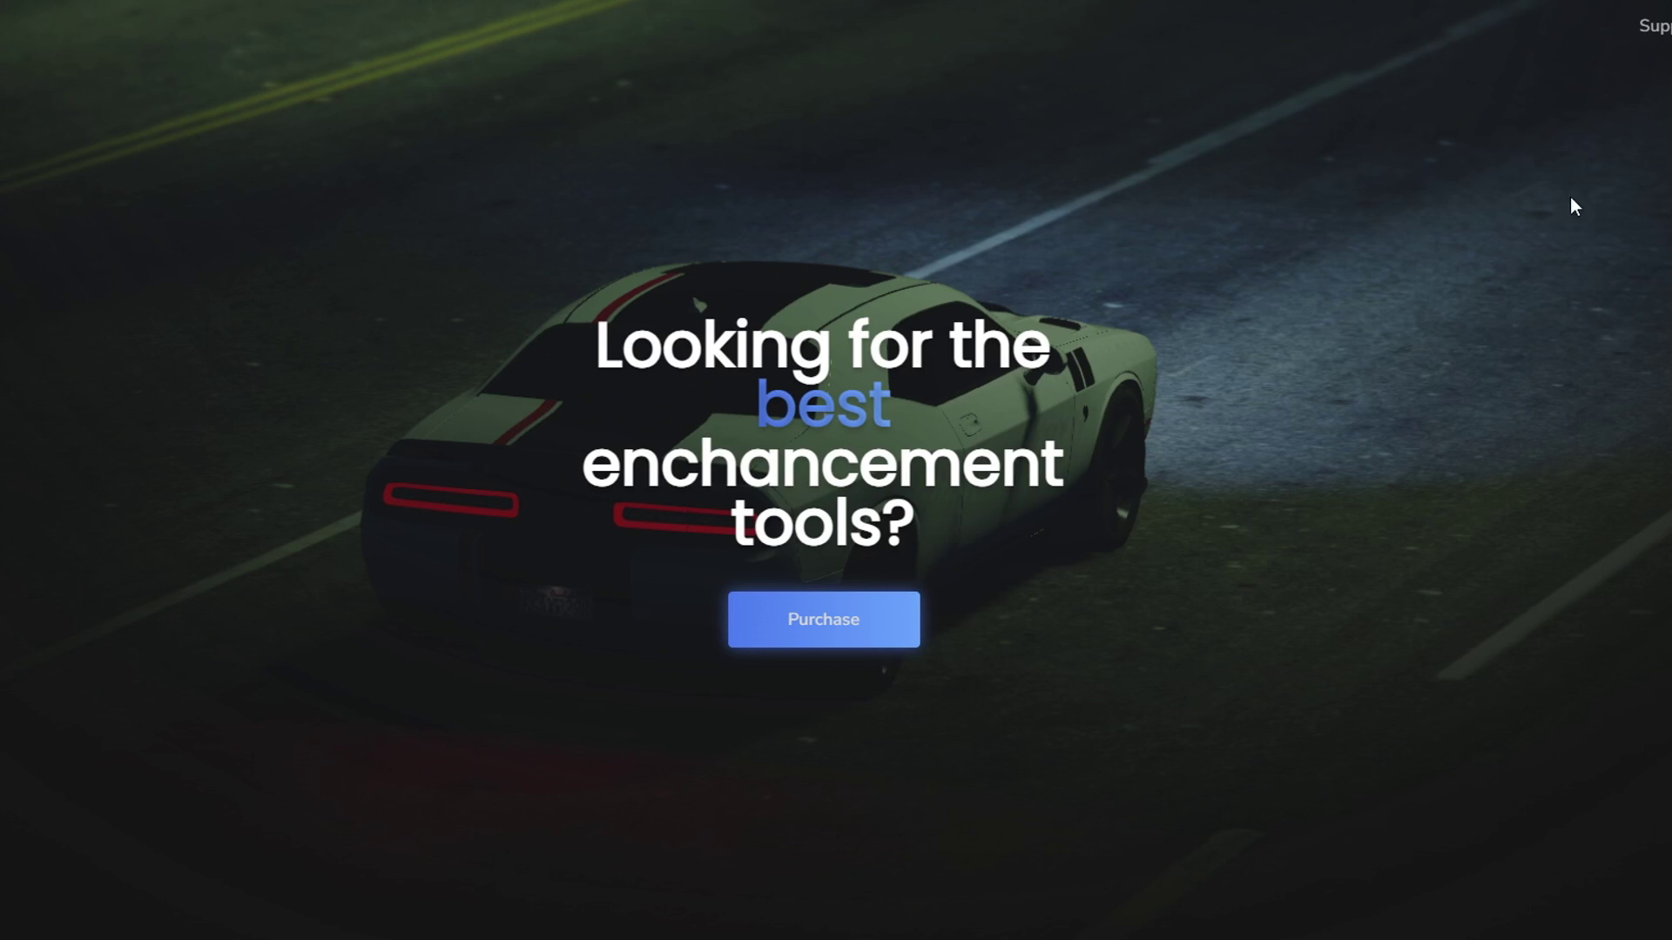
- Go to sign-in and authenticate with a Discord account to reach the dashboard
{"action": "left_click", "coordinate": [822, 620]}
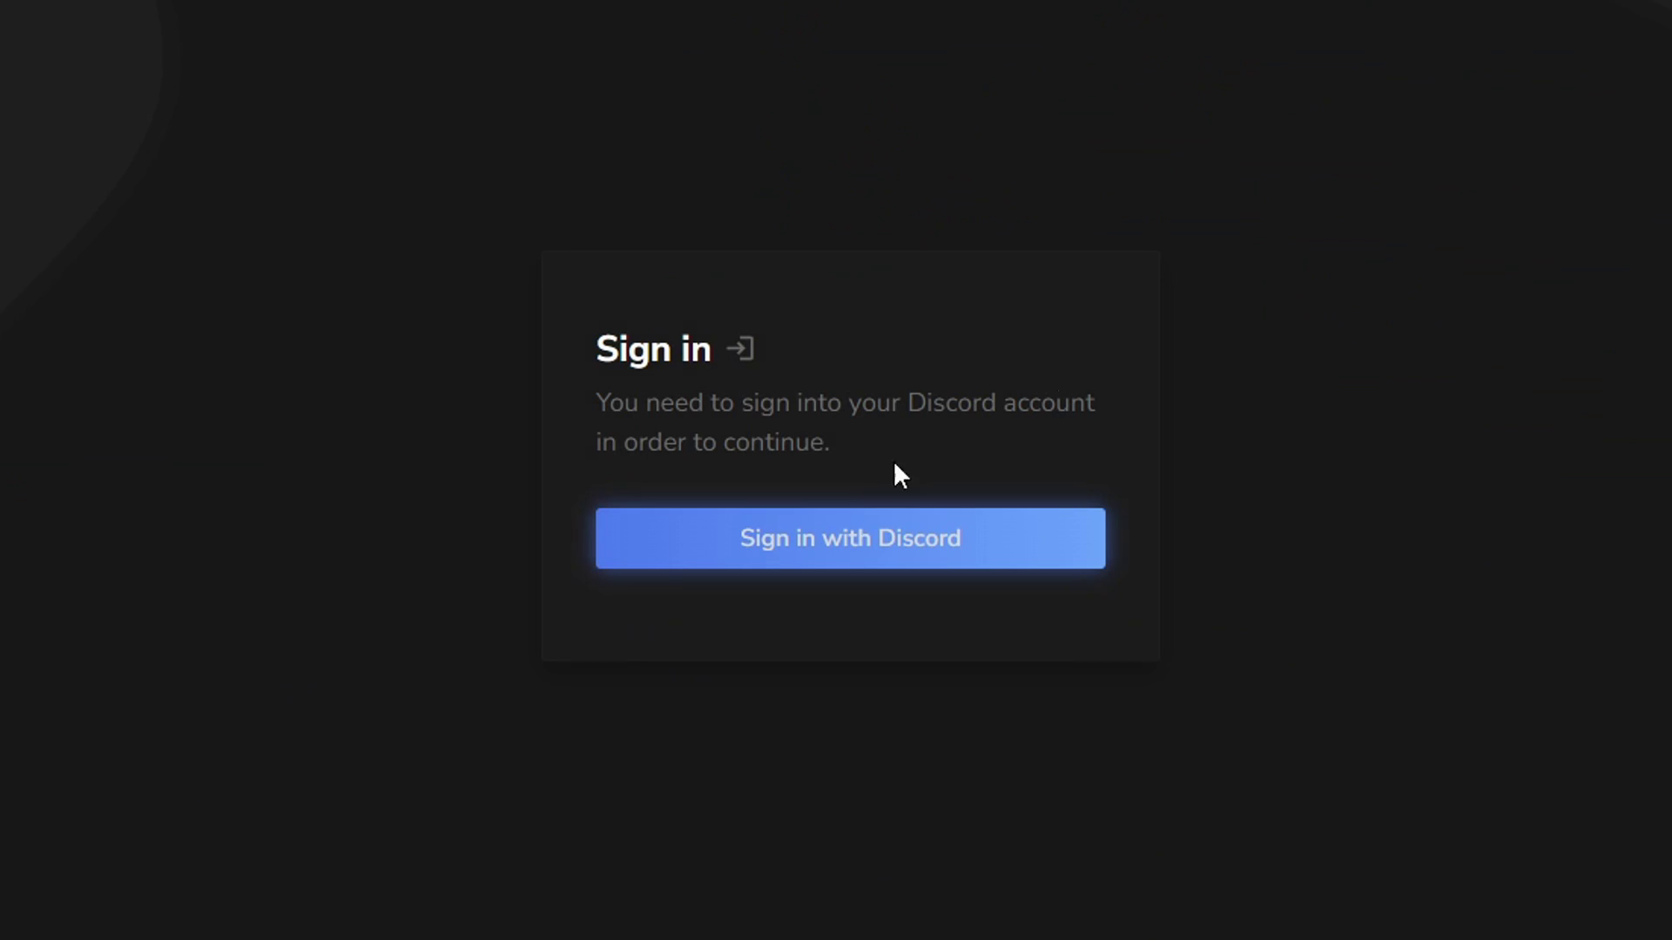
{"action": "mouse_move", "coordinate": [920, 549]}
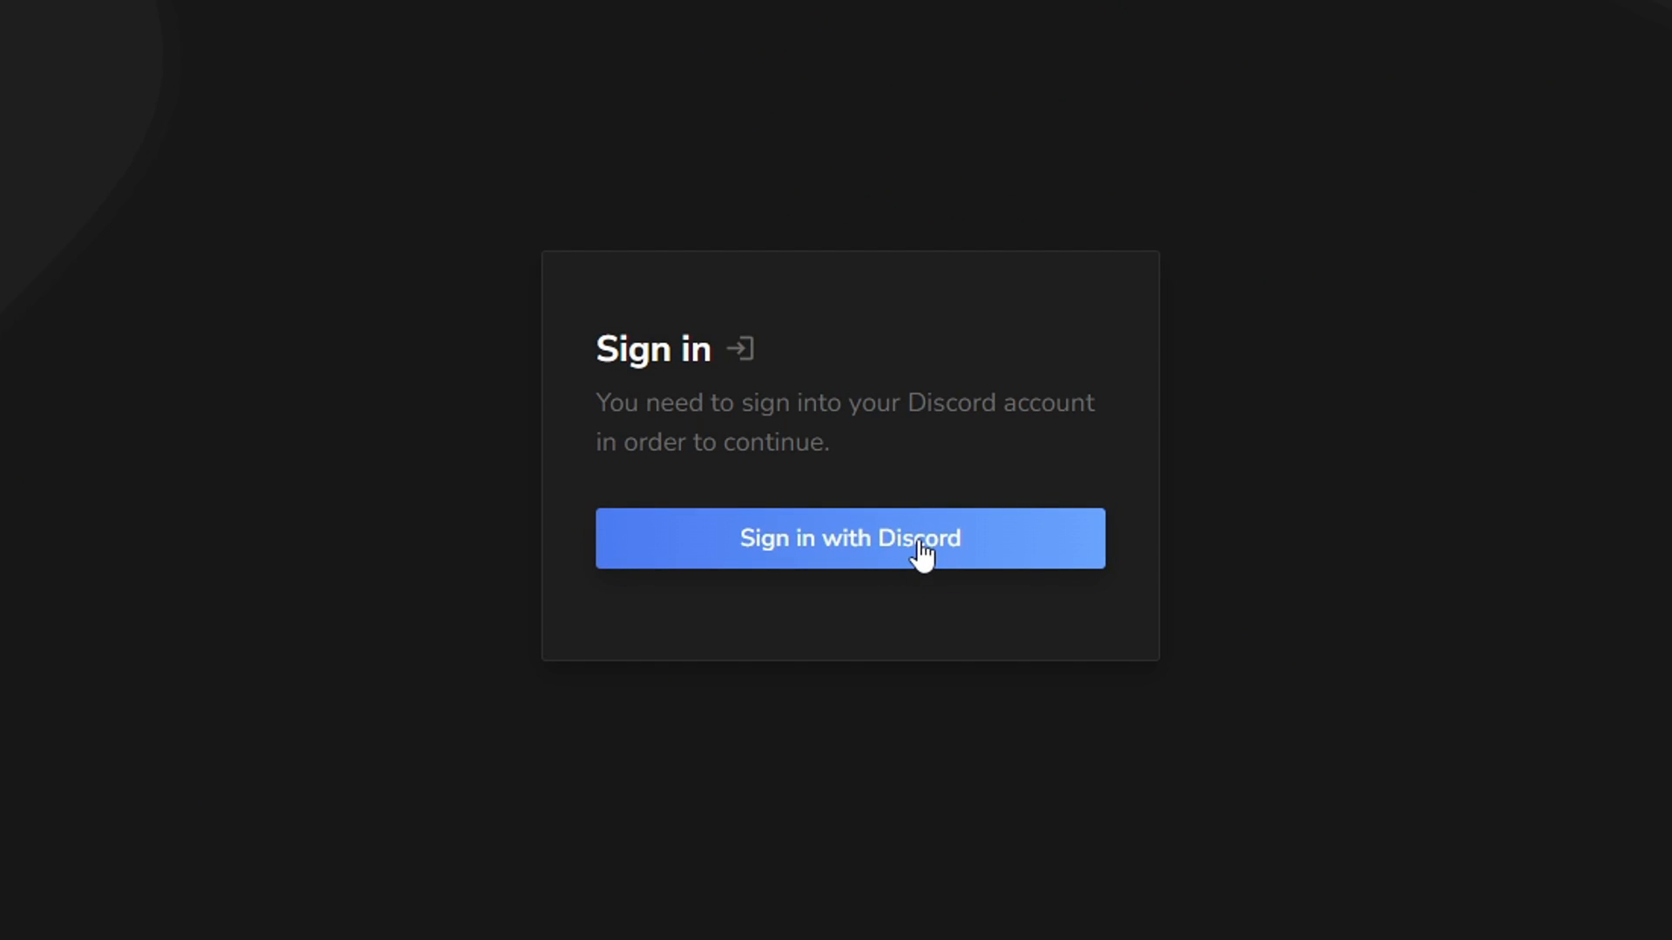
{"action": "left_click", "coordinate": [850, 538]}
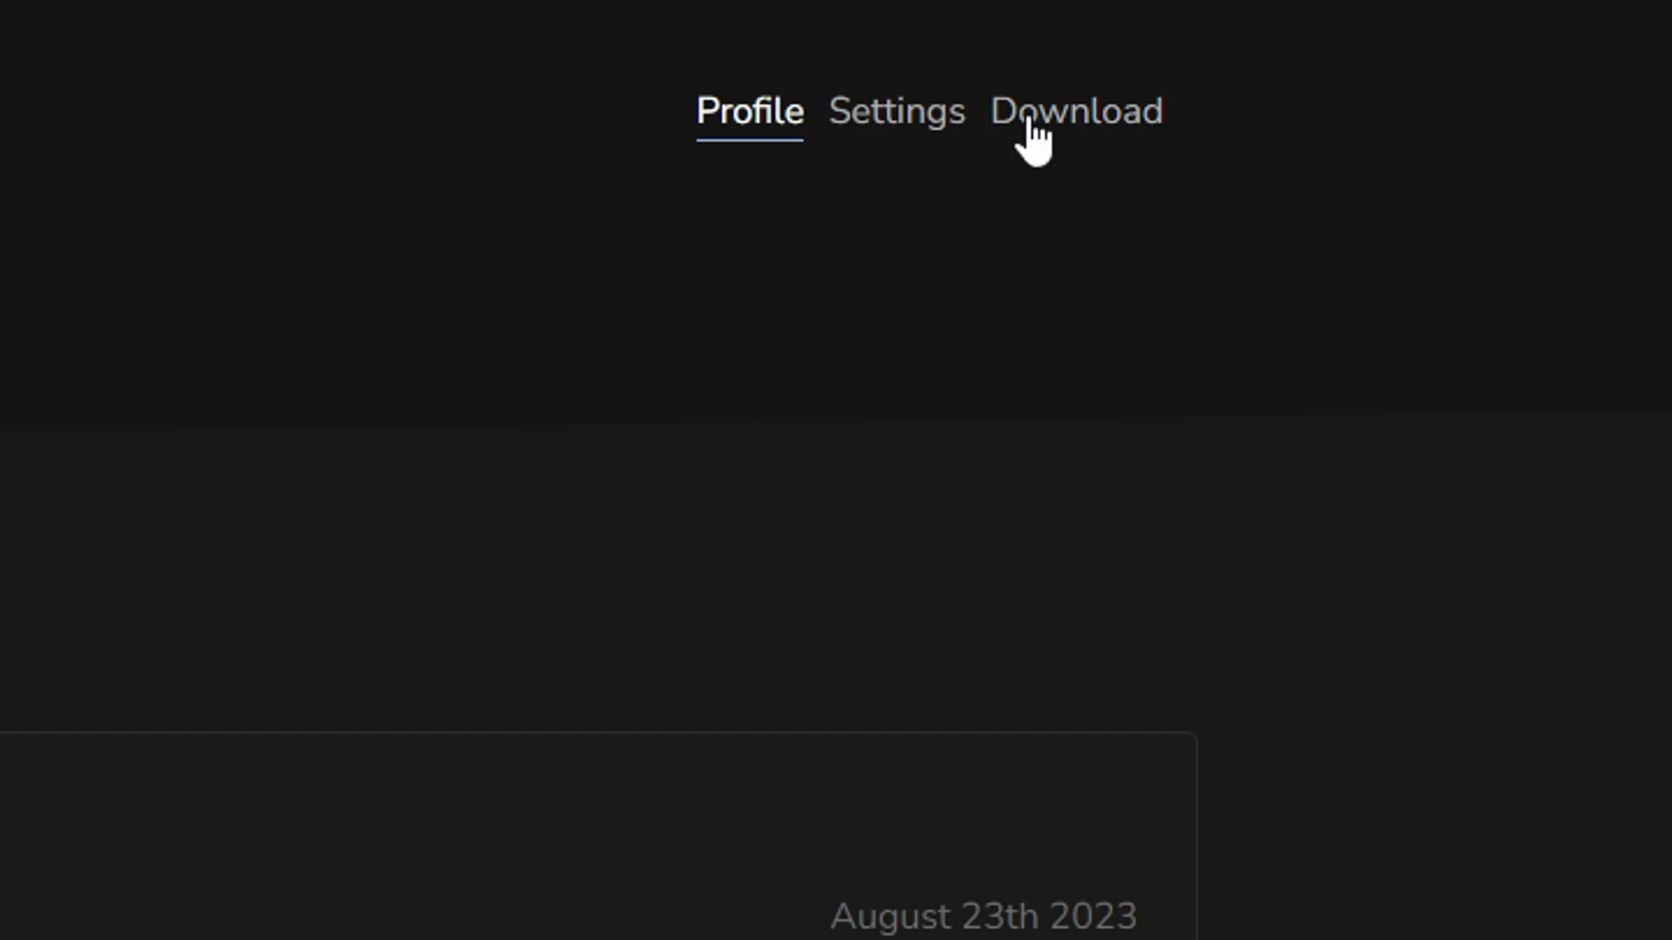
- Go to the dashboard's Download page and download the HWID Grabber tool
{"action": "left_click", "coordinate": [1075, 112]}
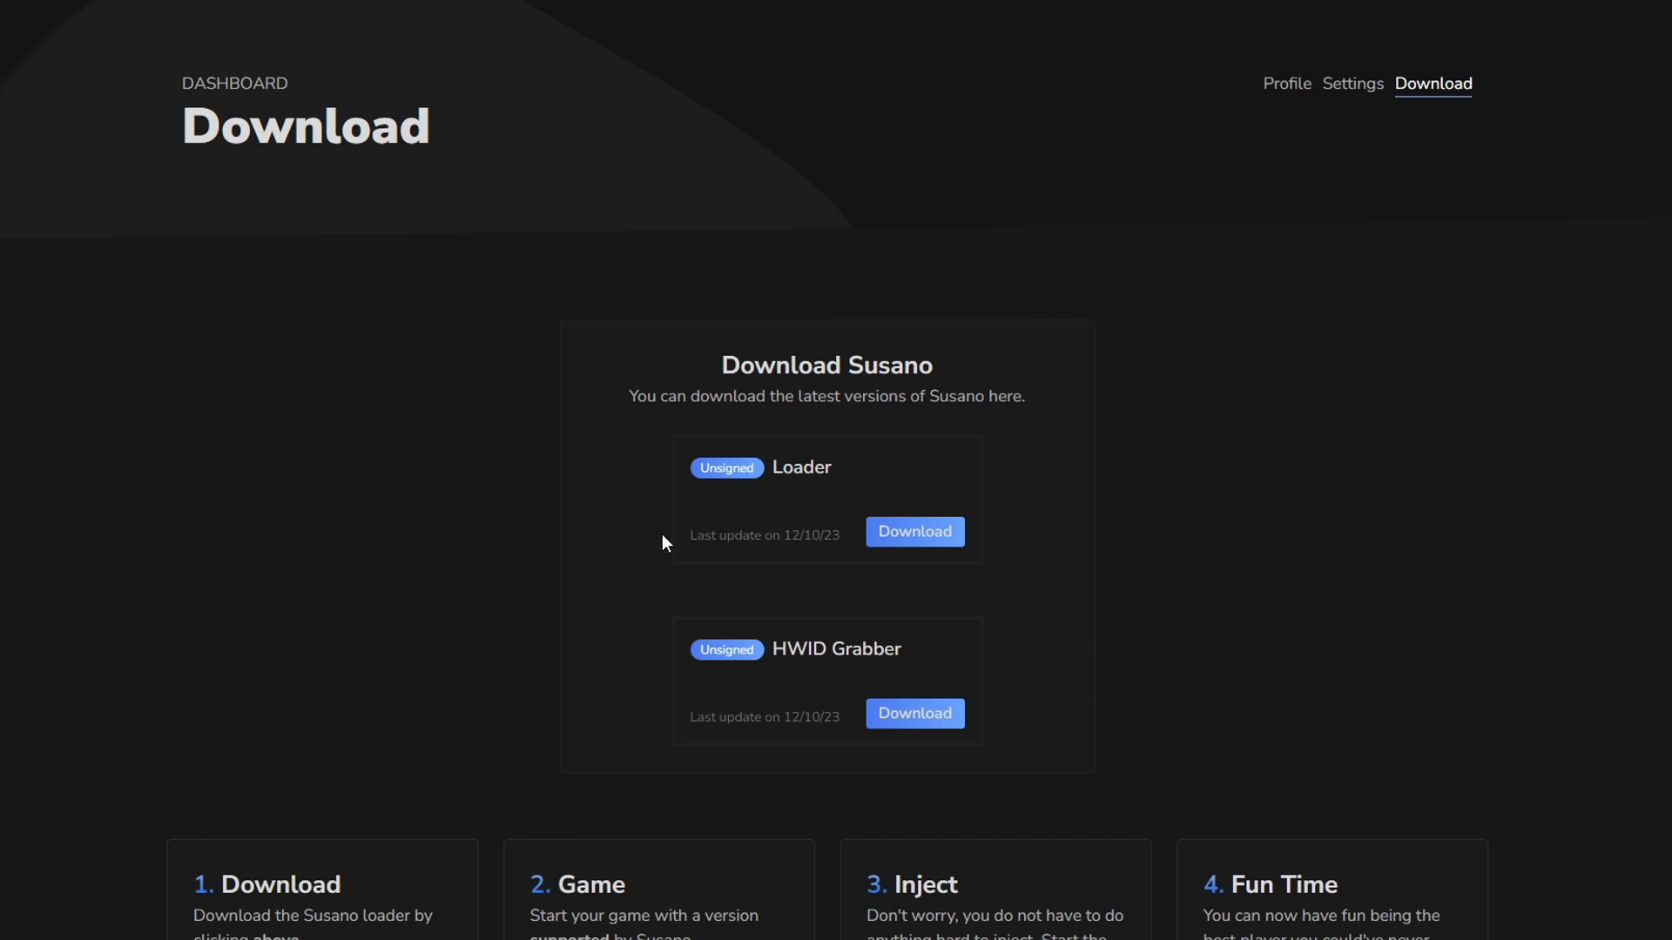
{"action": "scroll", "scroll_direction": "down", "scroll_amount": 3}
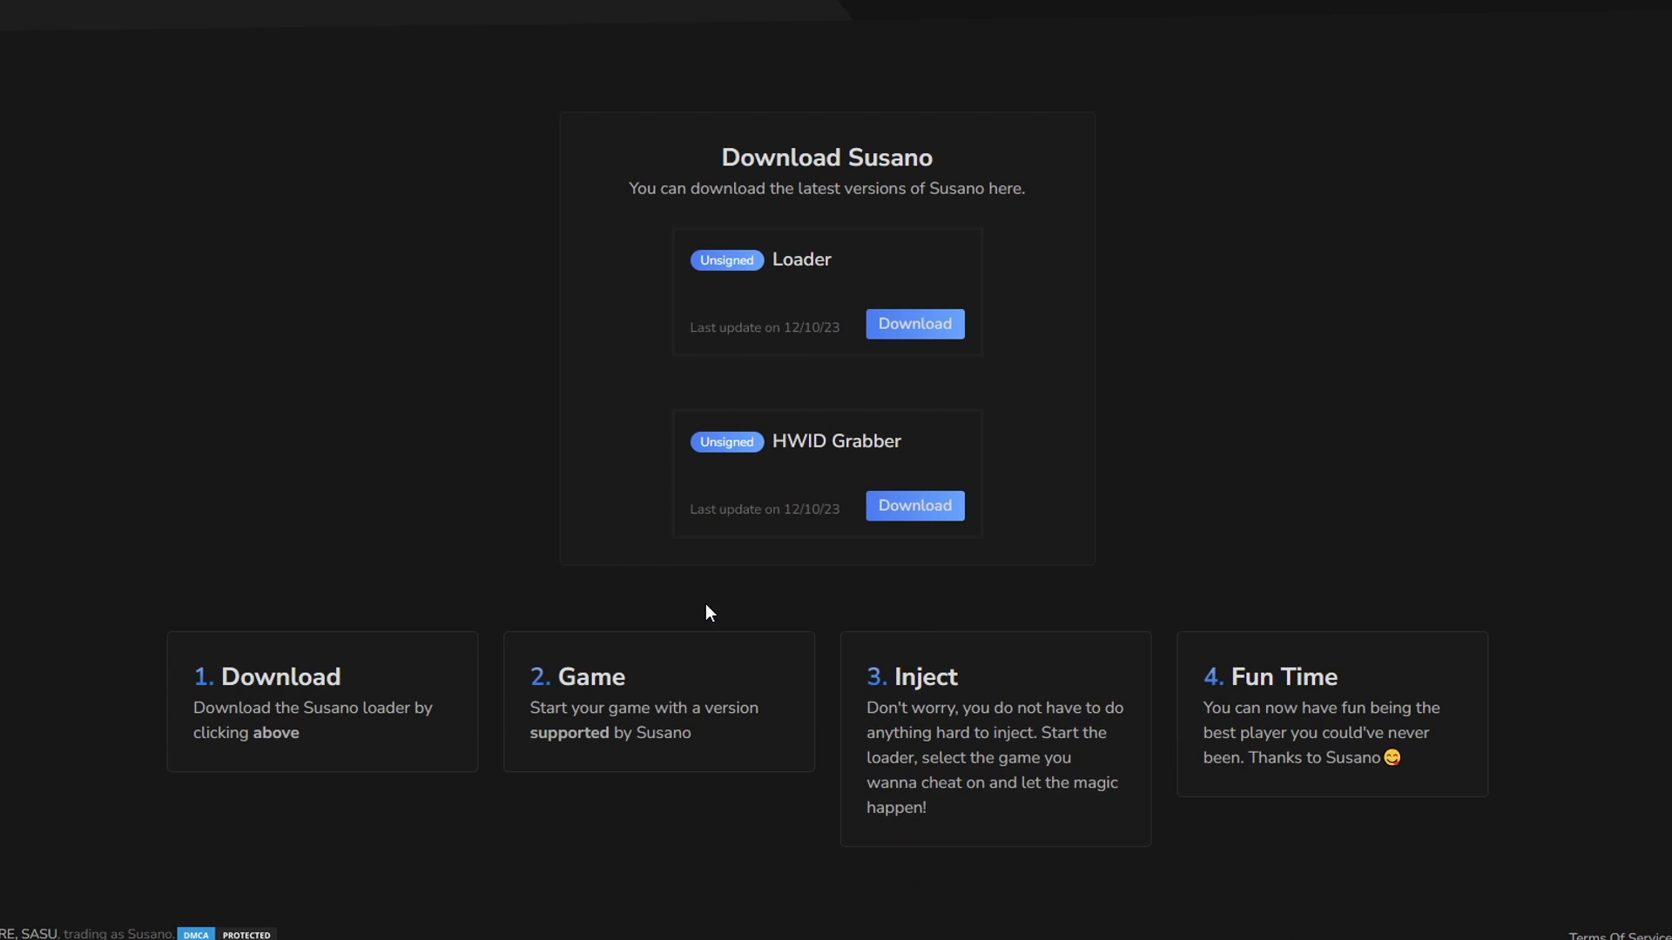
{"action": "scroll", "scroll_direction": "up", "scroll_amount": 3}
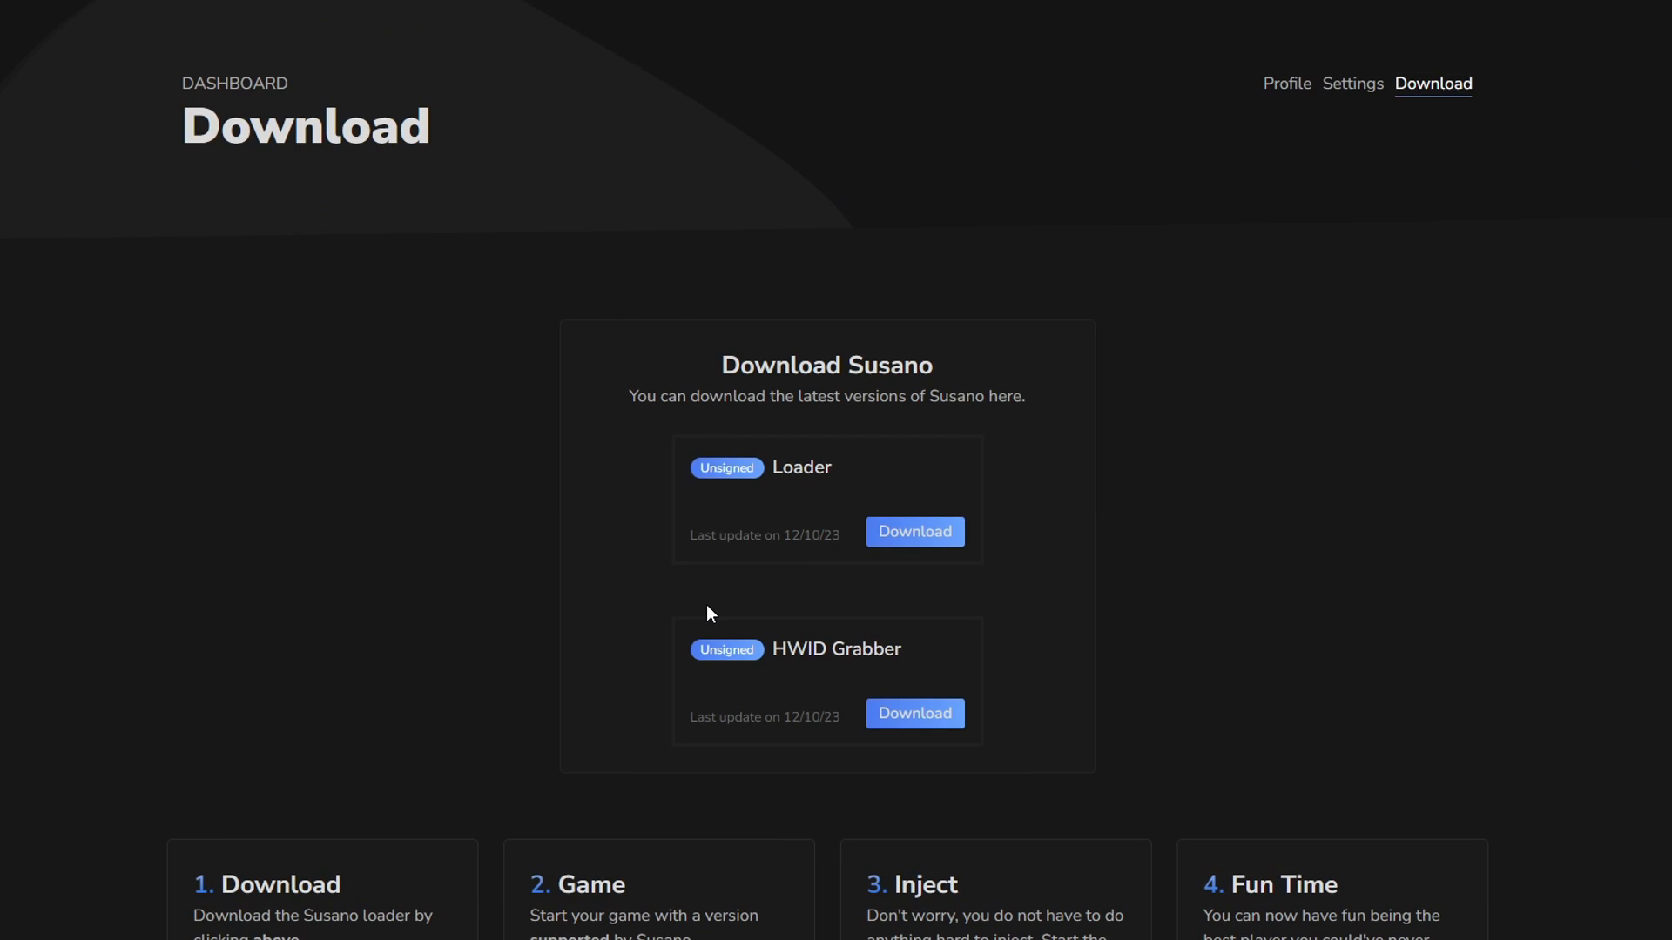
{"action": "mouse_move", "coordinate": [733, 406]}
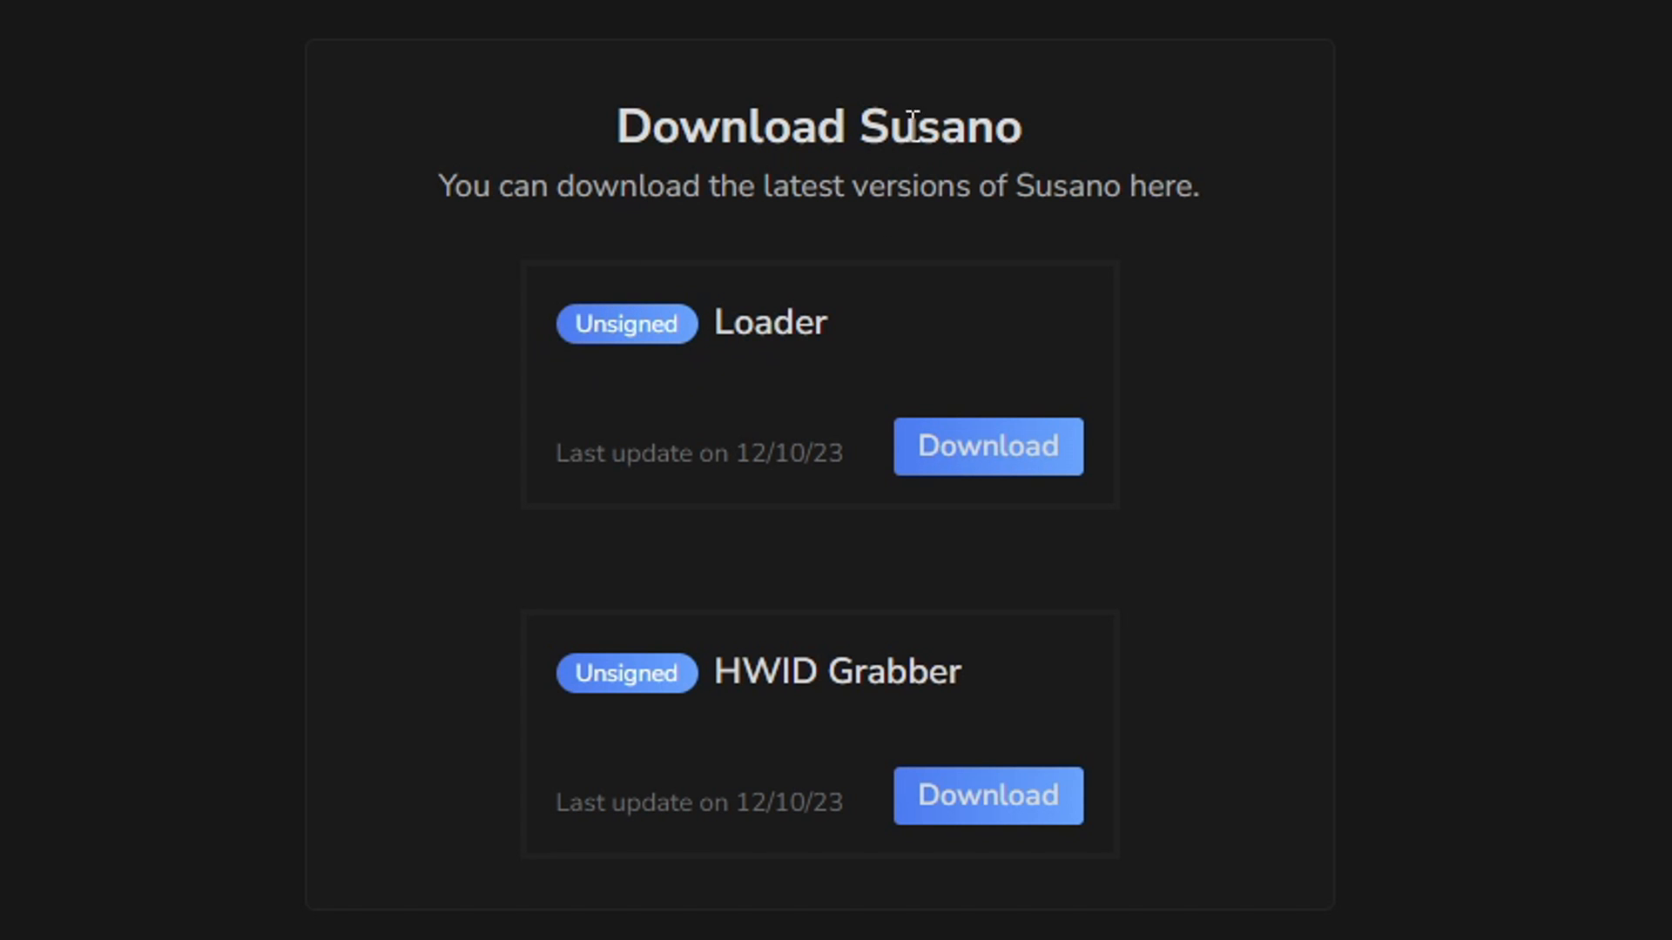
{"action": "double_click", "coordinate": [834, 673]}
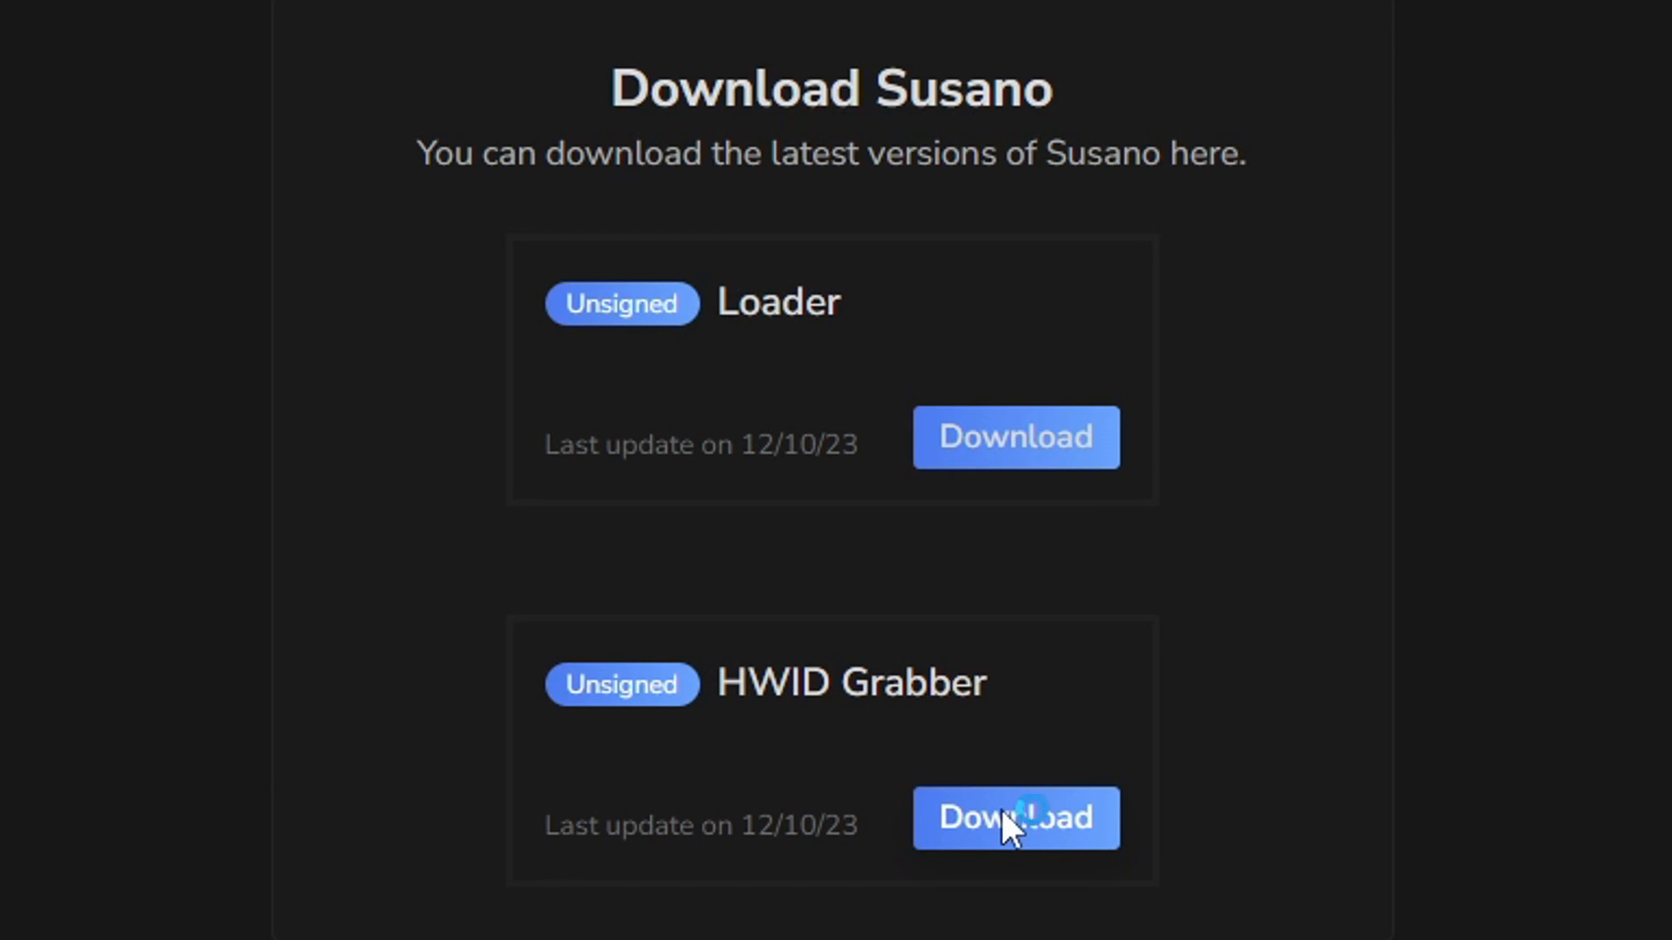
{"action": "left_click", "coordinate": [1014, 818]}
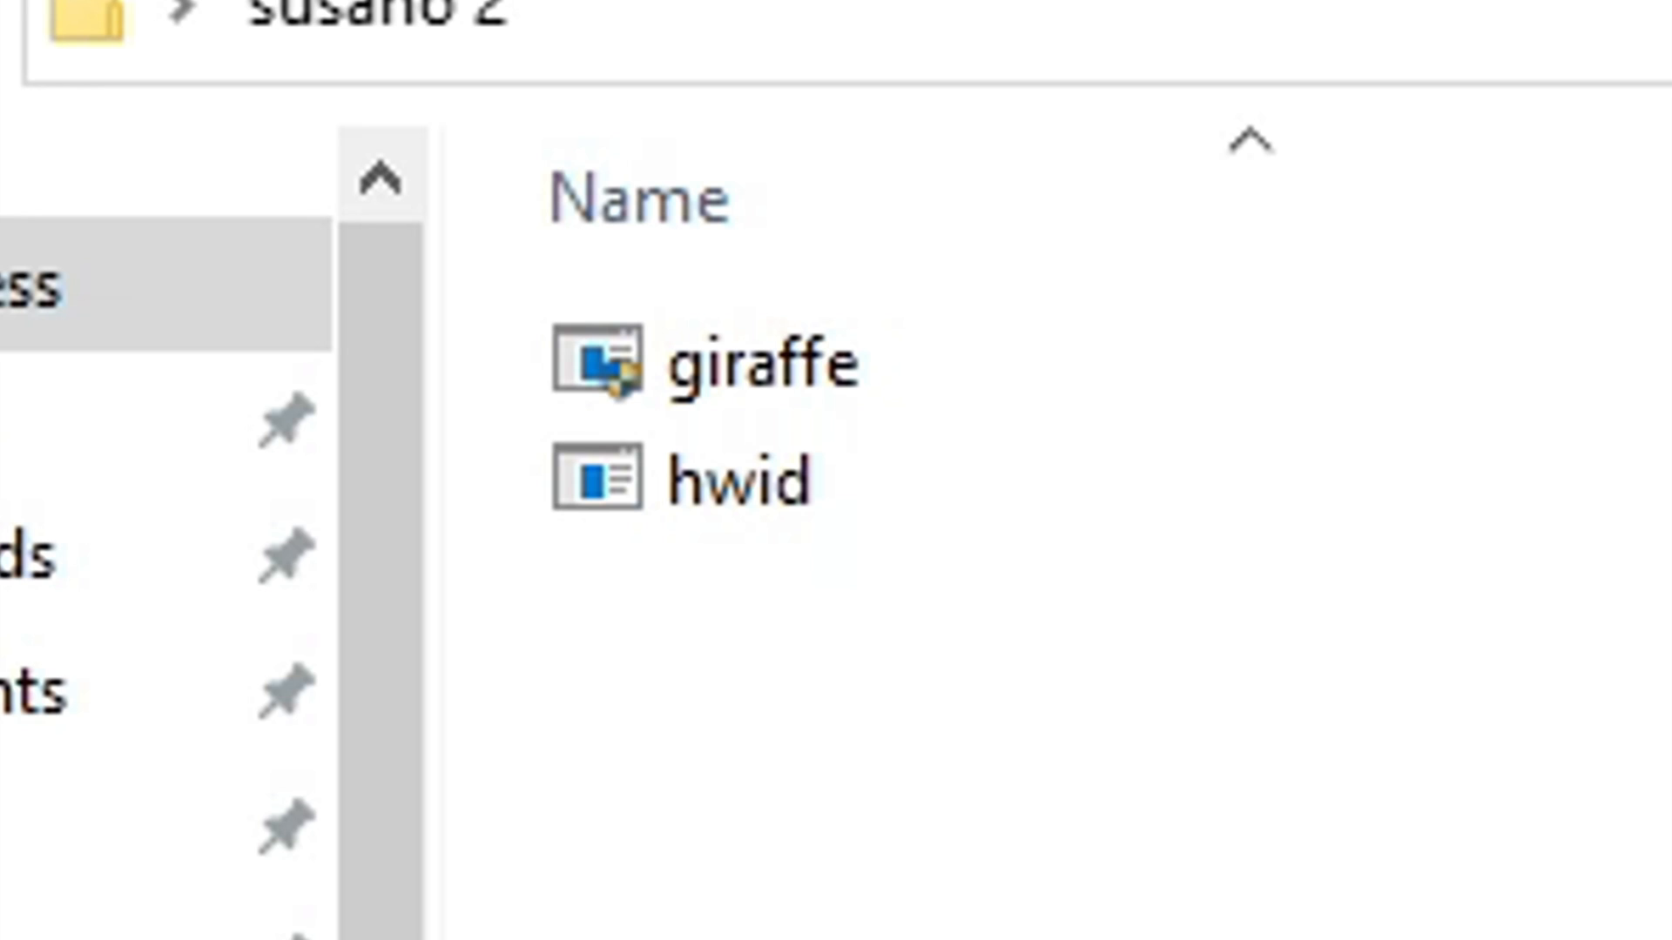
- Run the hwid file saved in the susano 2 folder
{"action": "left_click", "coordinate": [747, 480]}
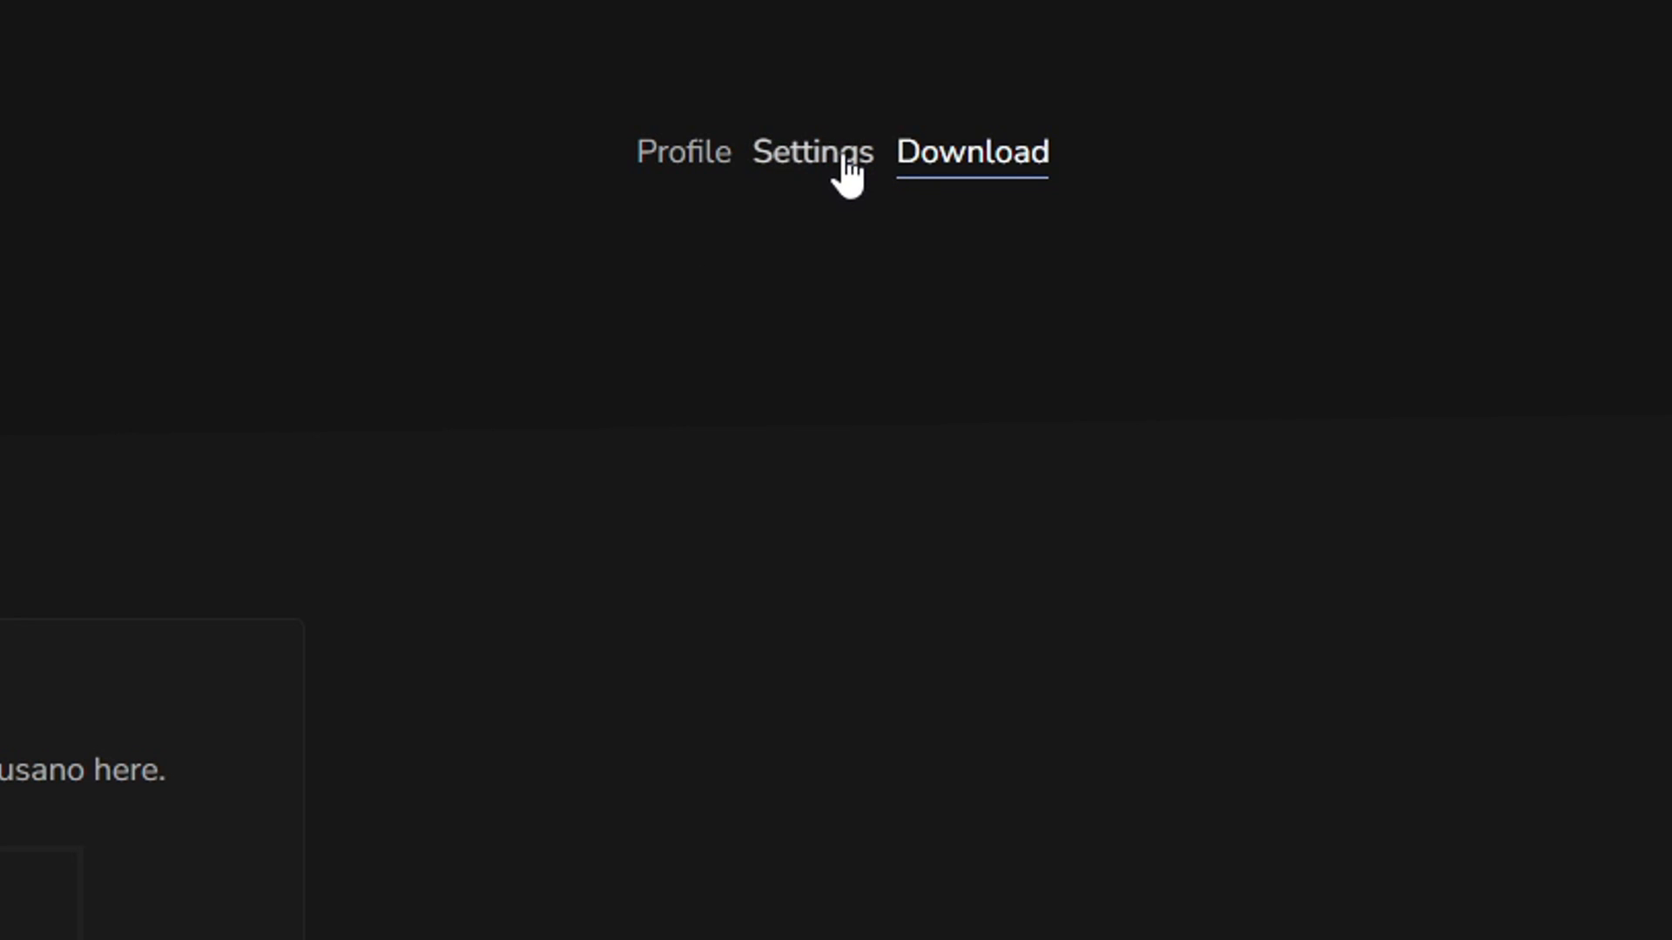
- Switch to the dashboard's Settings page showing the empty Update HWID form
{"action": "left_click", "coordinate": [813, 151]}
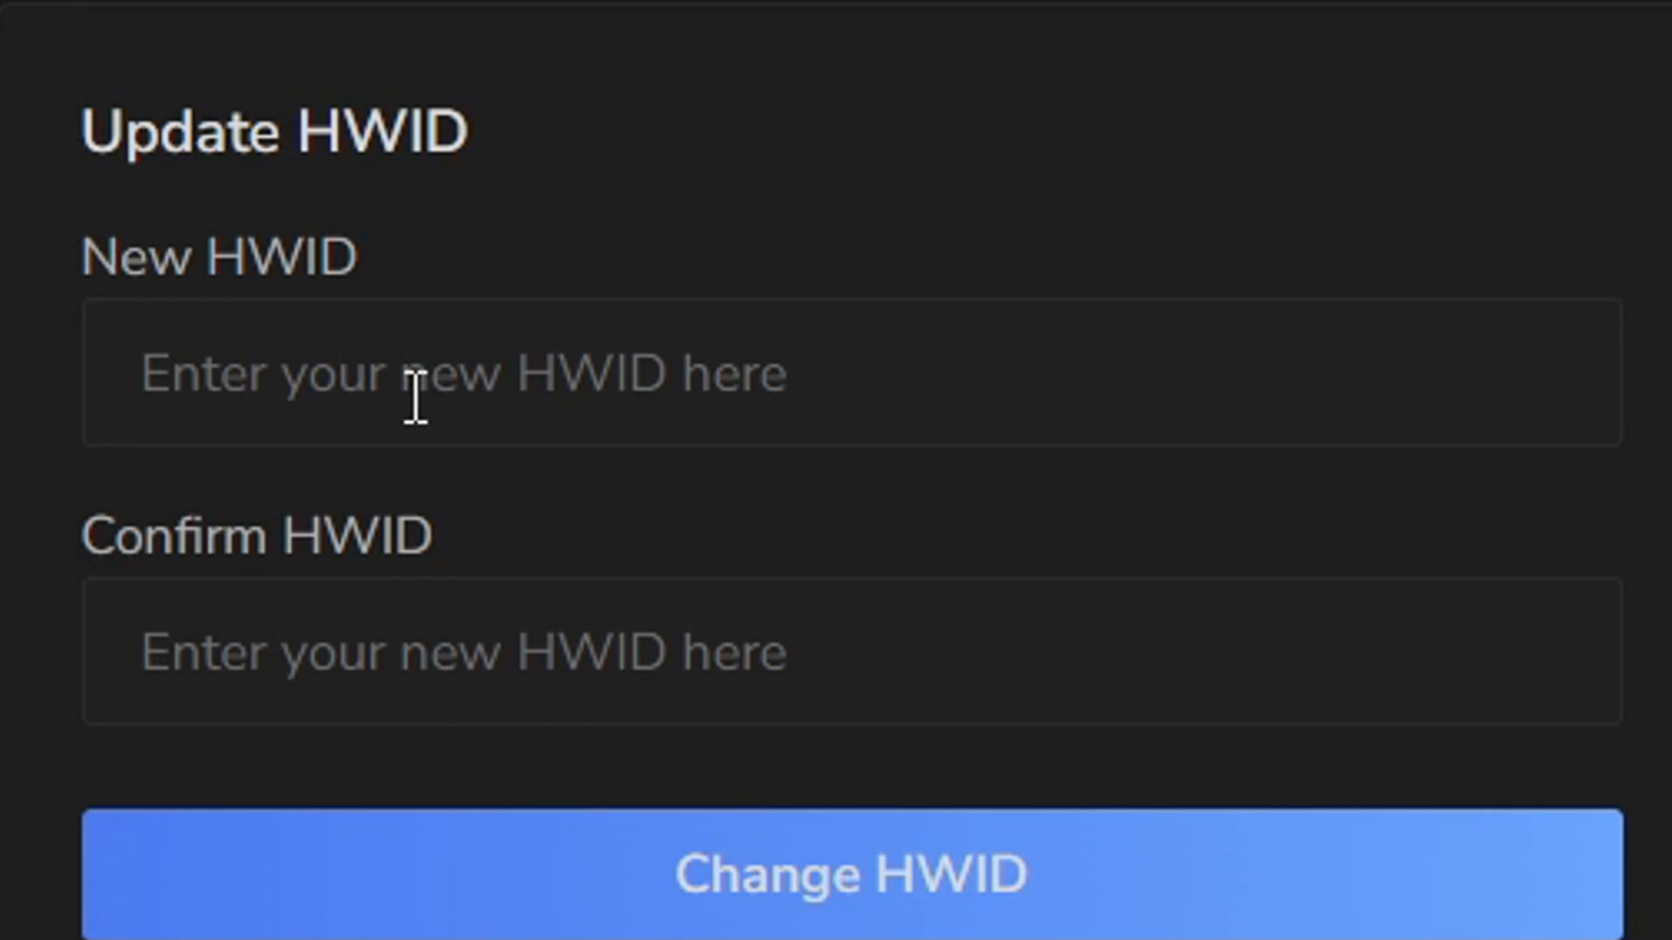
{"action": "mouse_move", "coordinate": [69, 623]}
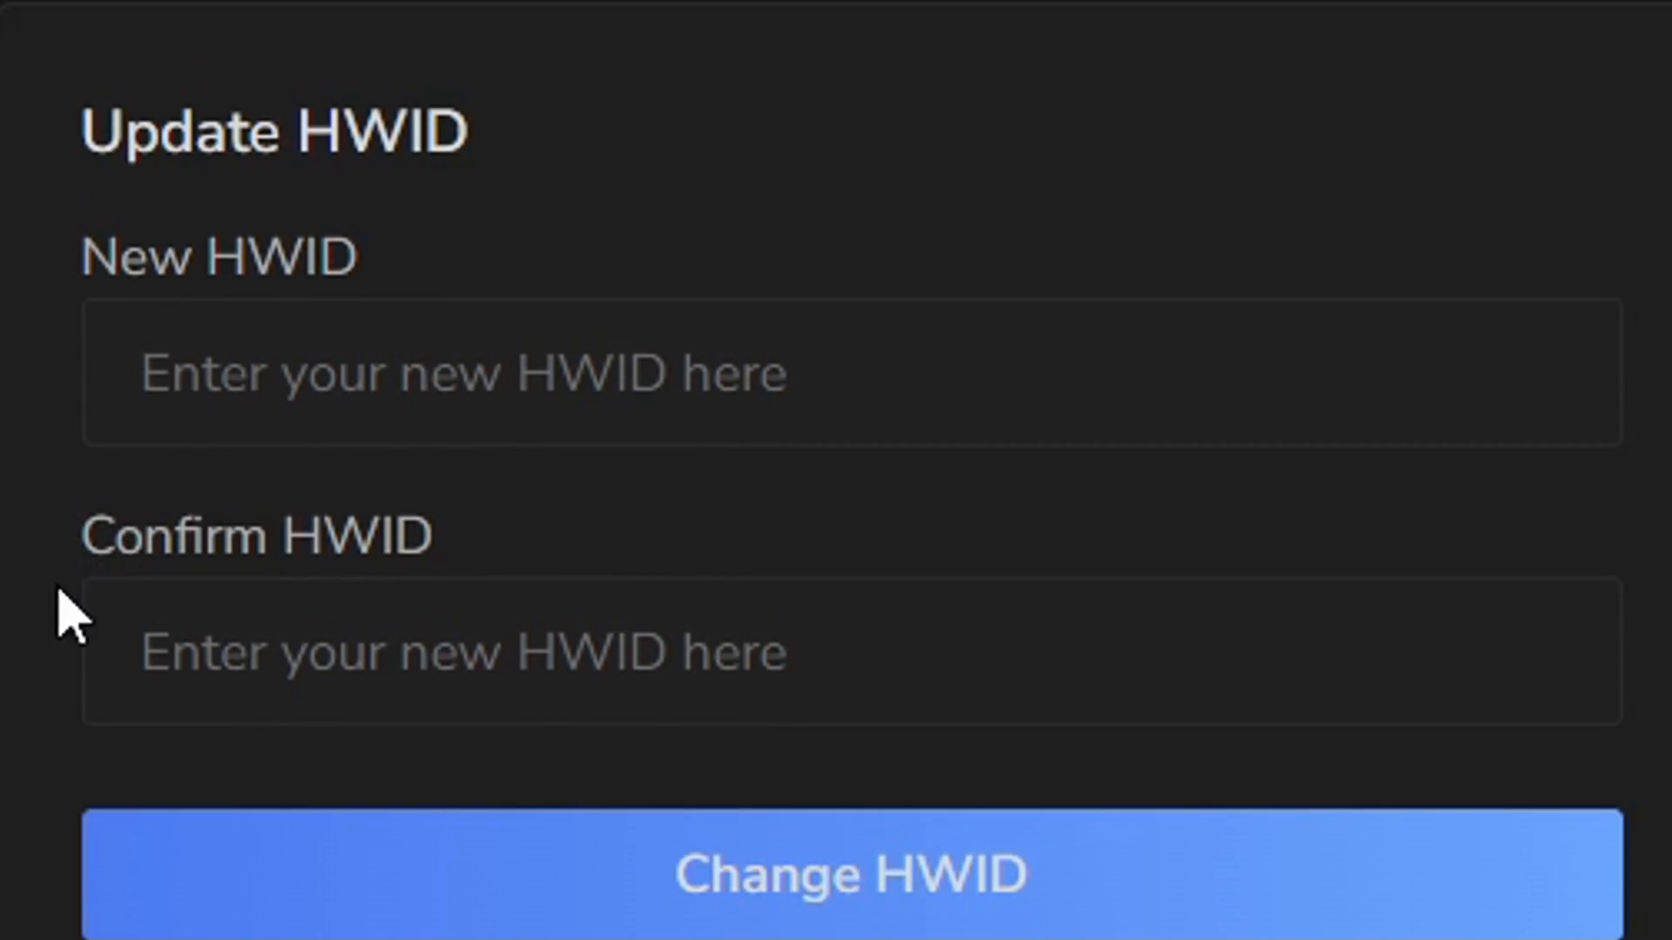
{"action": "mouse_move", "coordinate": [1050, 901]}
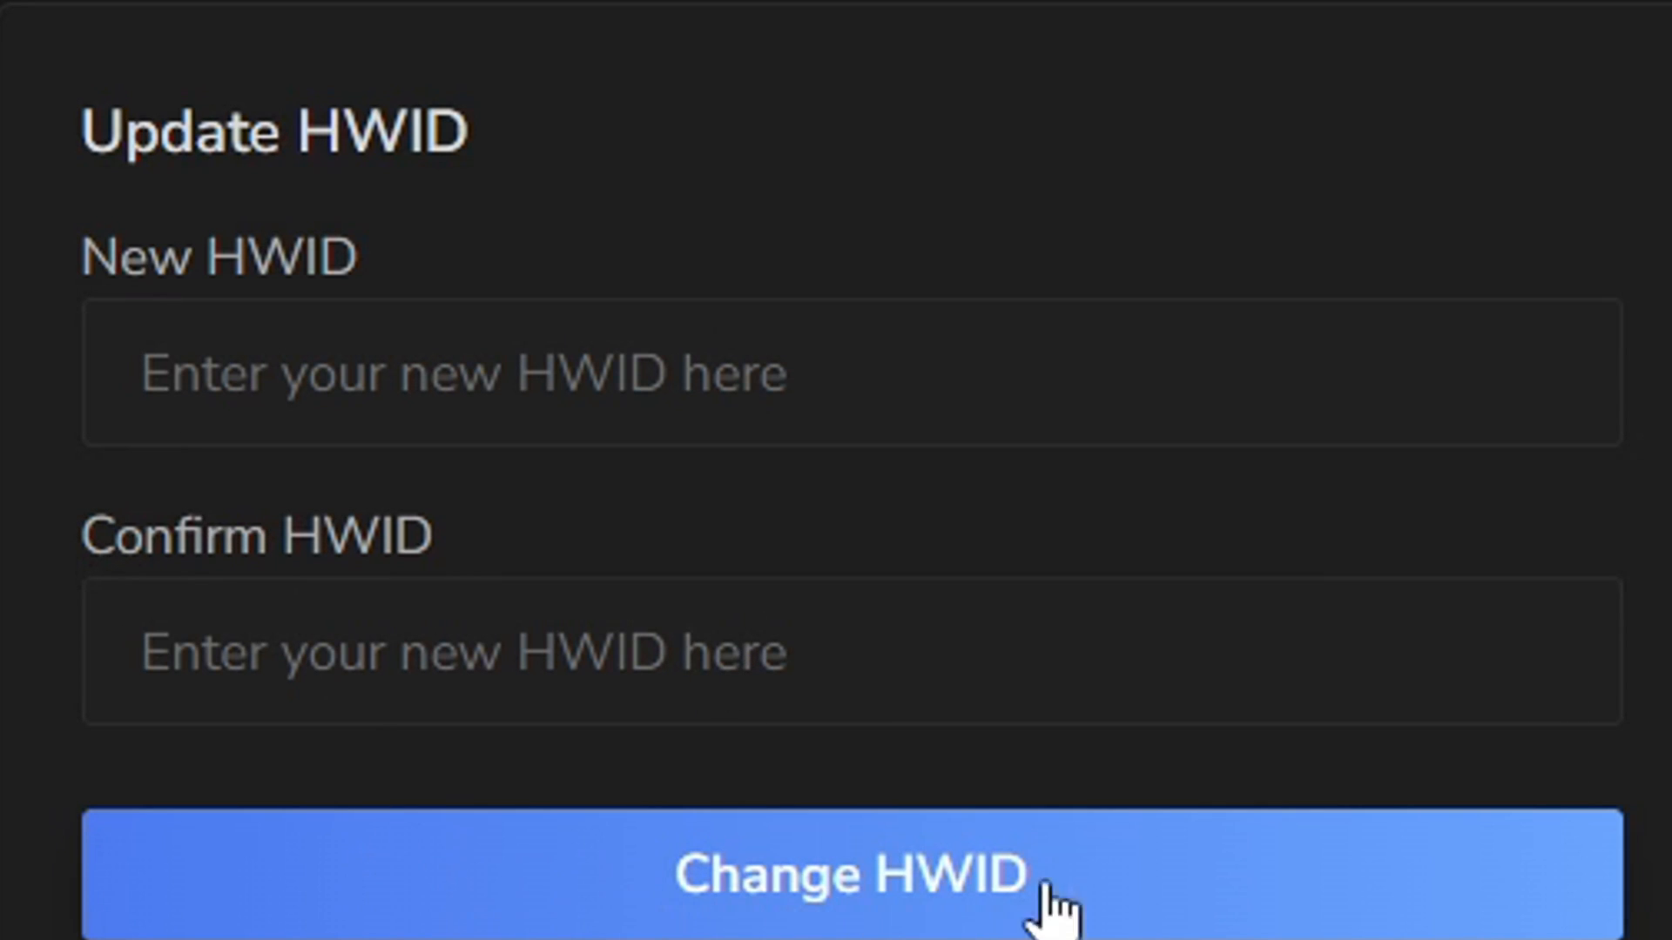
{"action": "mouse_move", "coordinate": [1252, 884]}
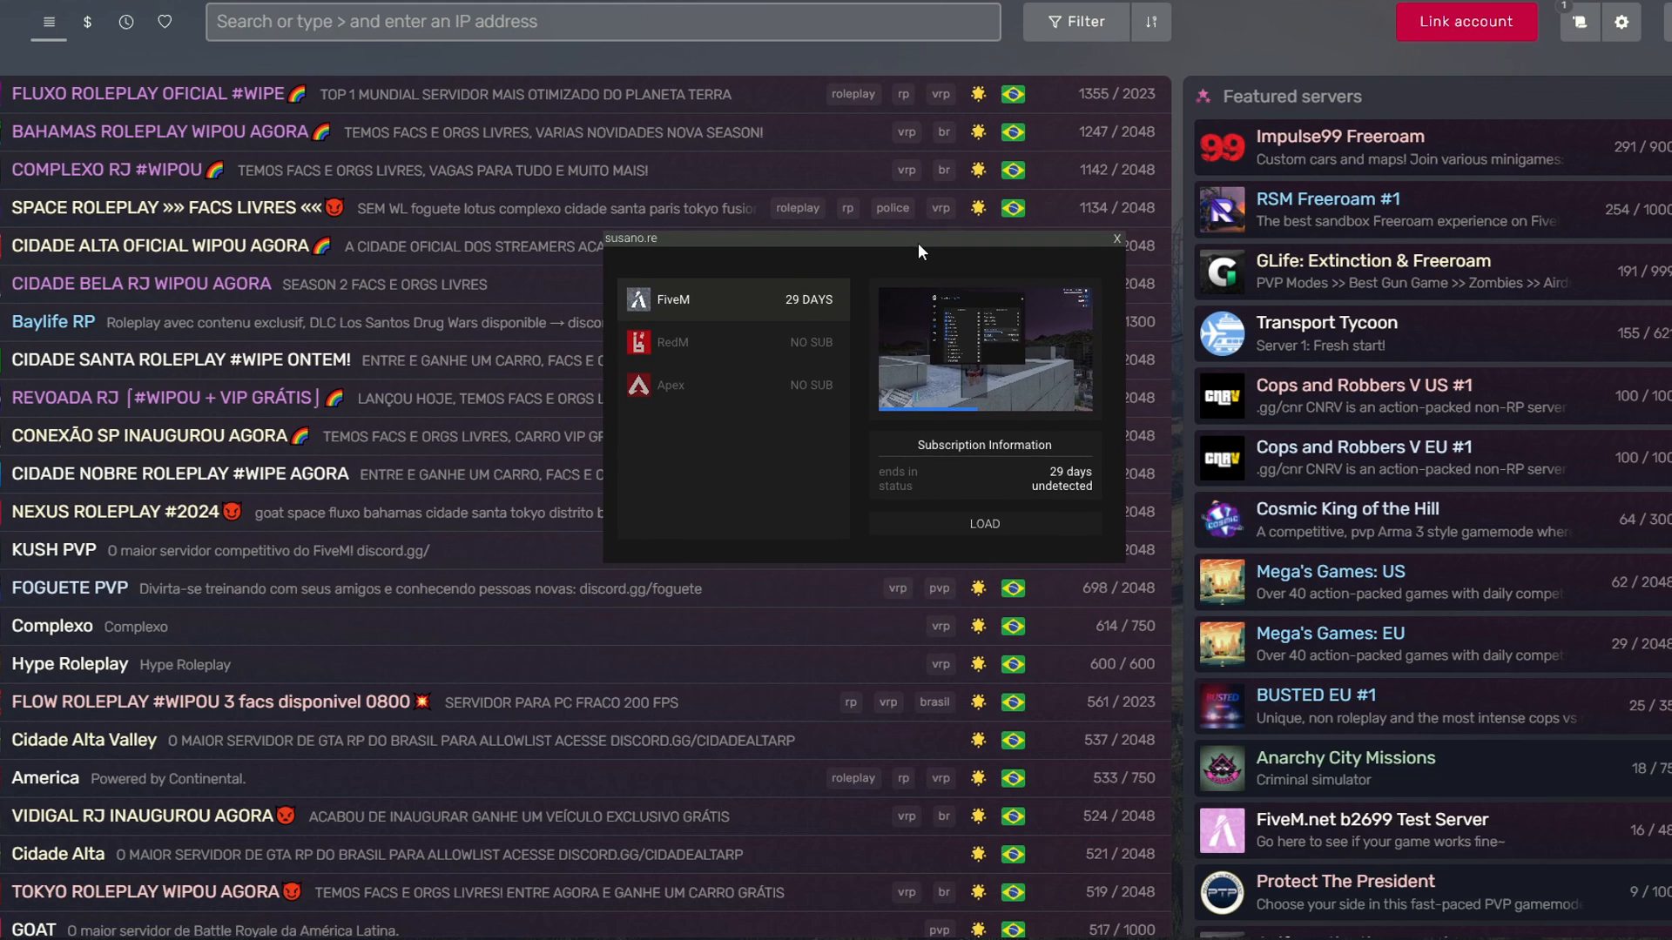
- Filter the FiveM server browser to American English before returning home
{"action": "left_click", "coordinate": [1077, 21]}
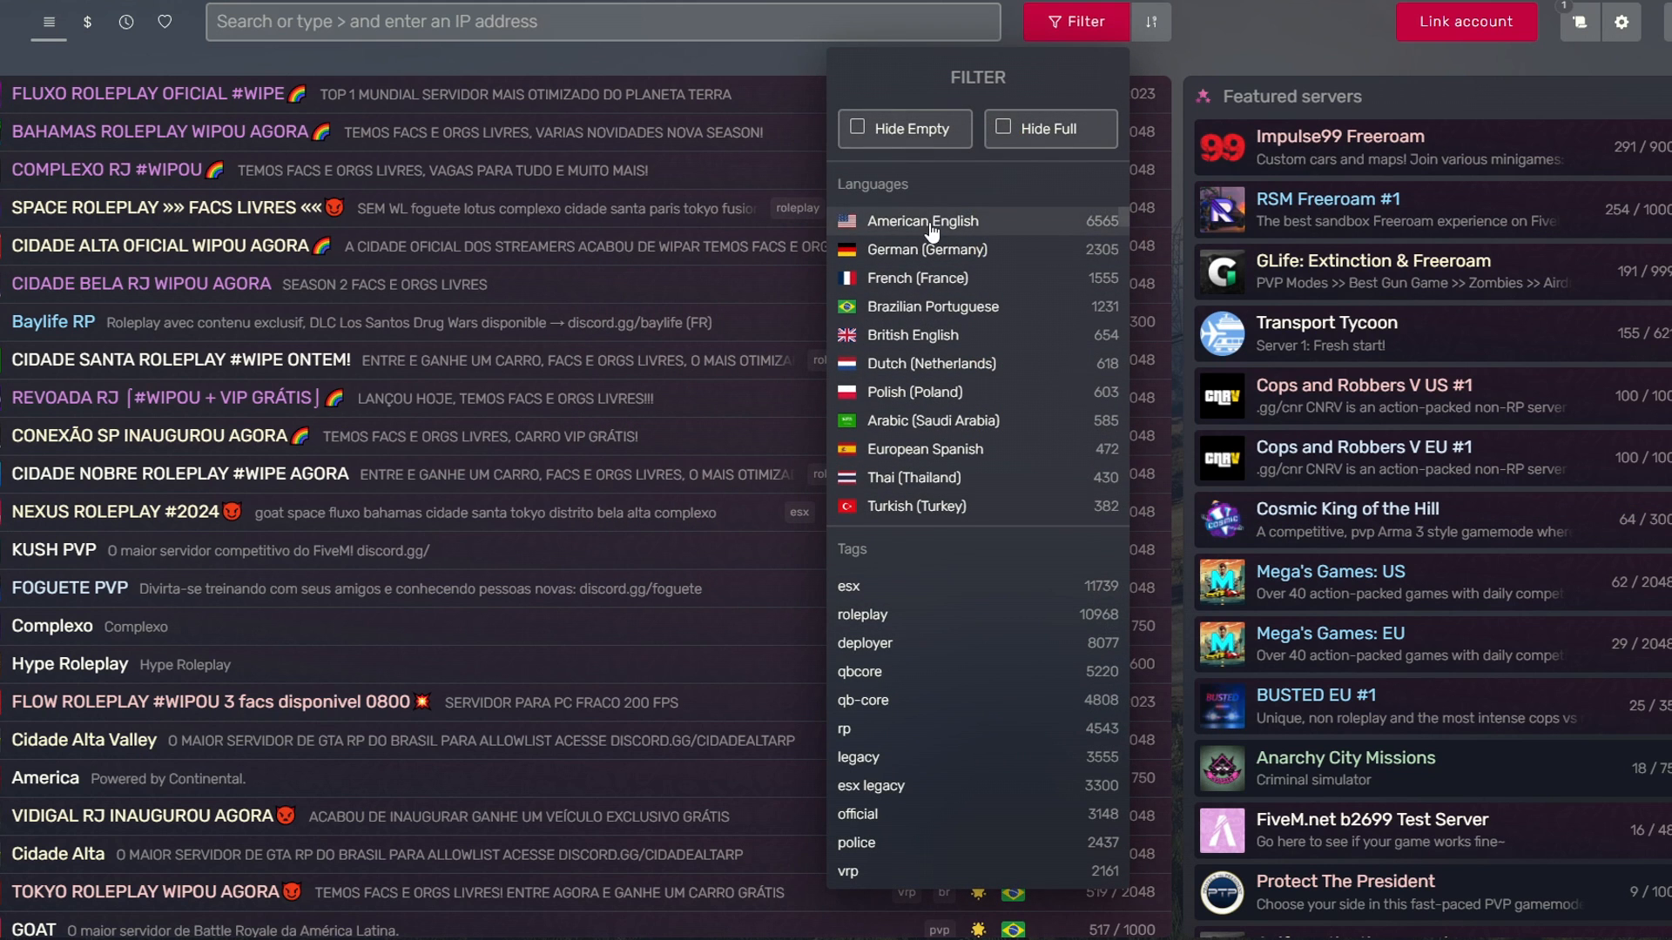
{"action": "left_click", "coordinate": [1327, 209]}
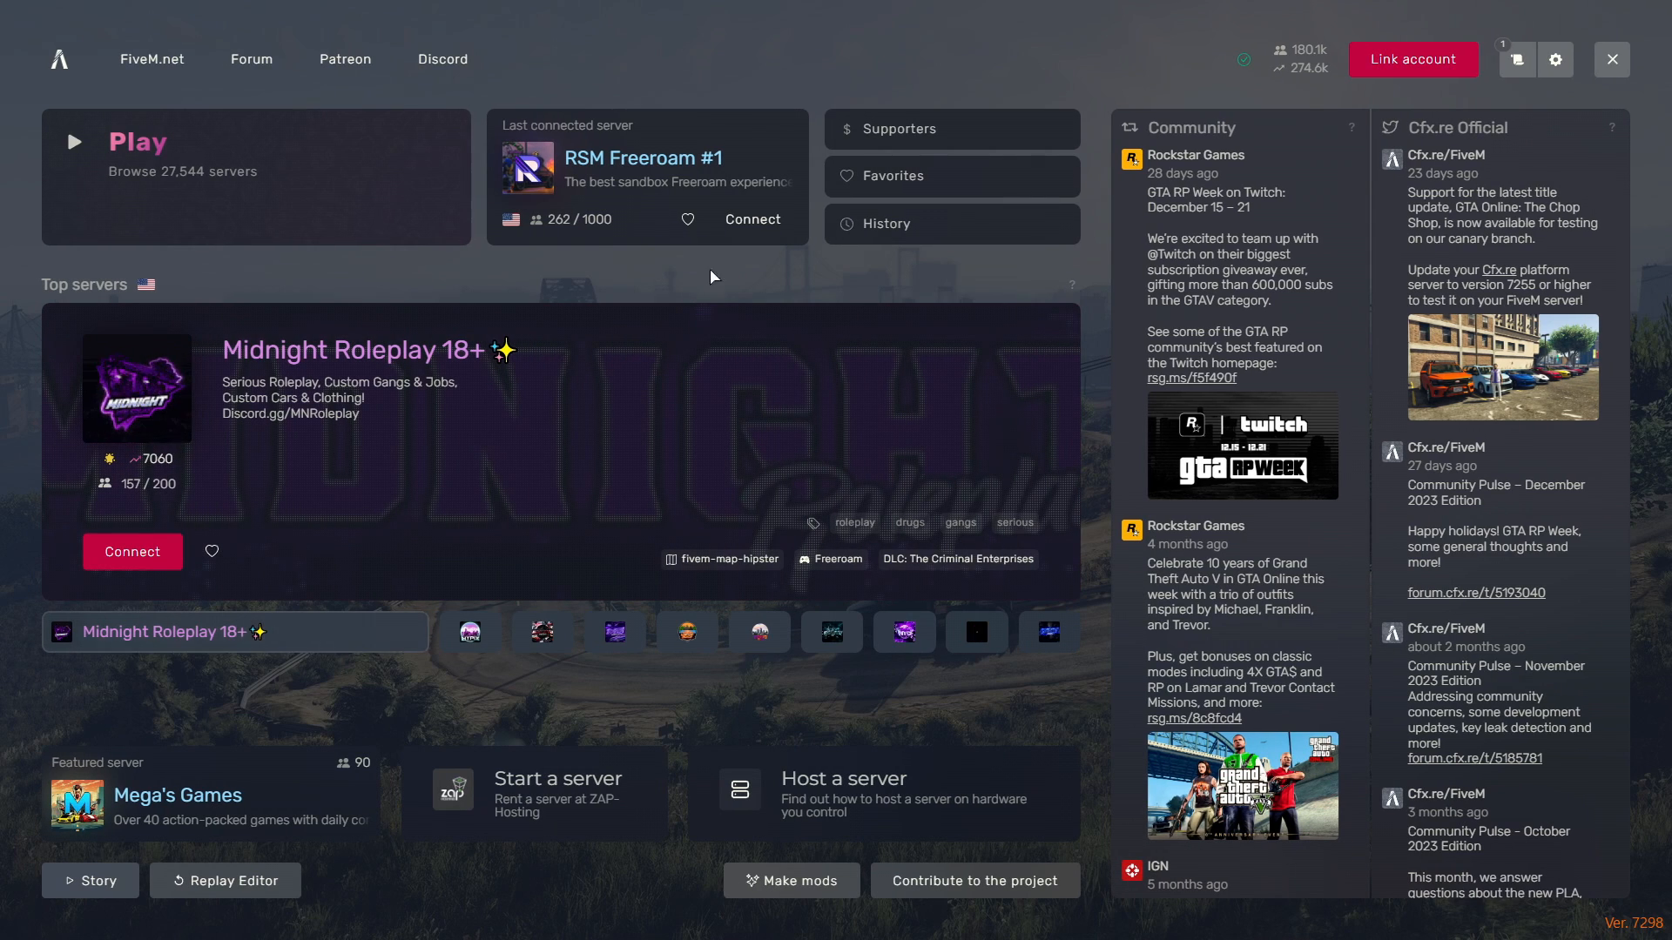
- Load Susano from the susano.re loader and connect to the RSM Freeroam #1 server
{"action": "left_click", "coordinate": [468, 630]}
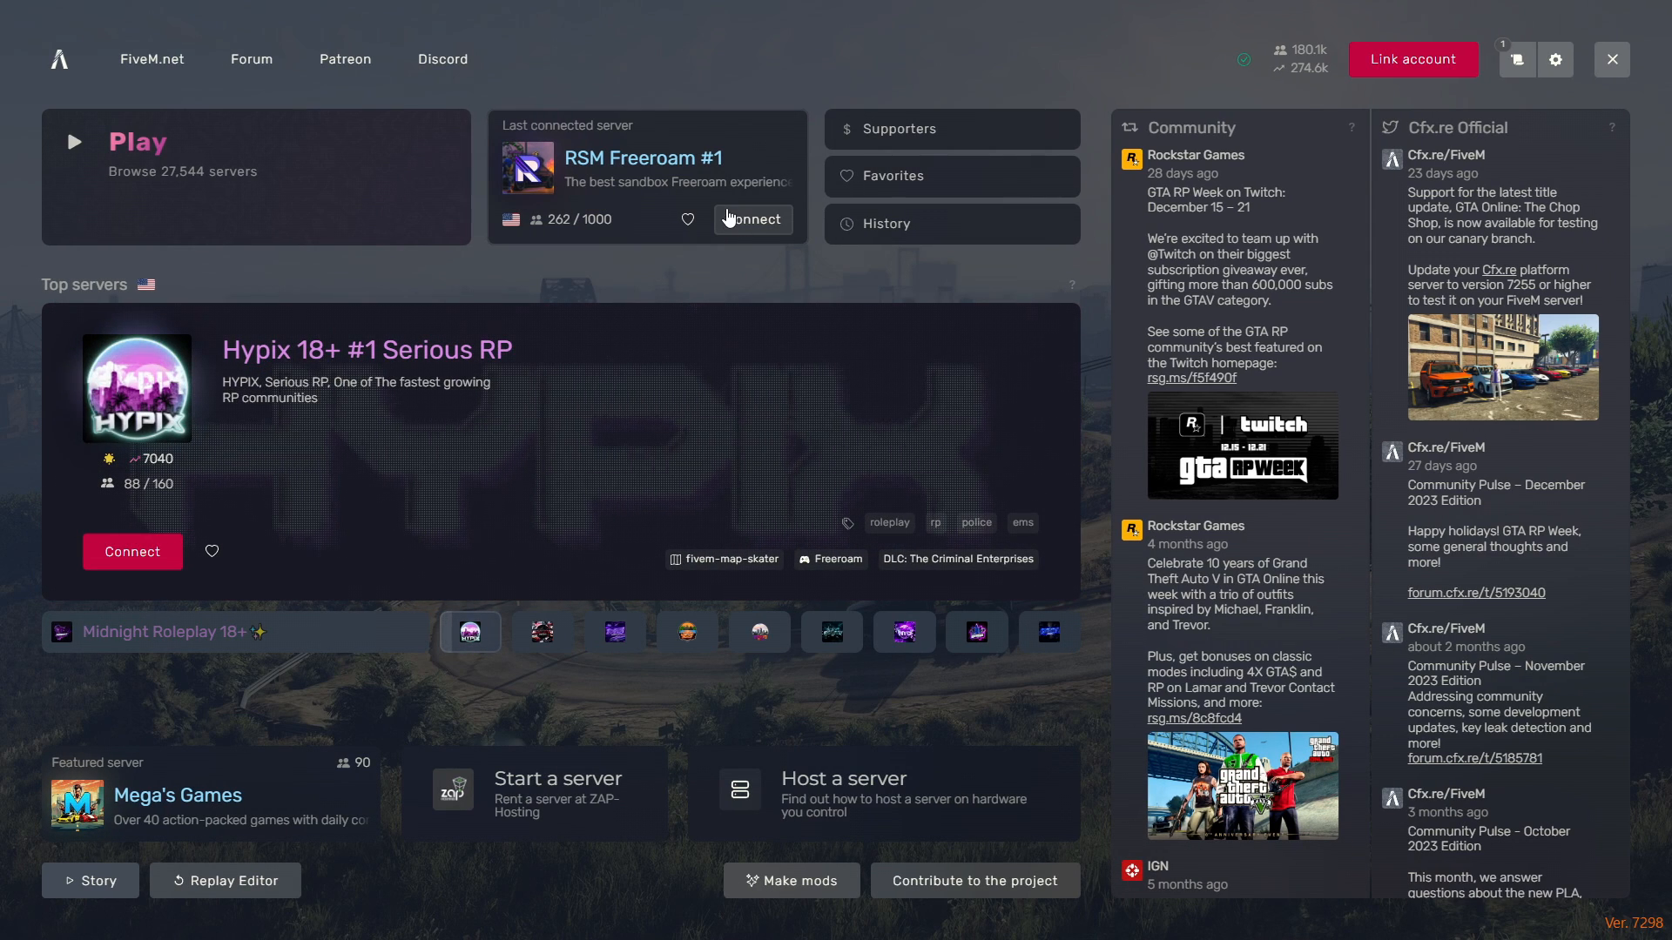
{"action": "mouse_move", "coordinate": [766, 279]}
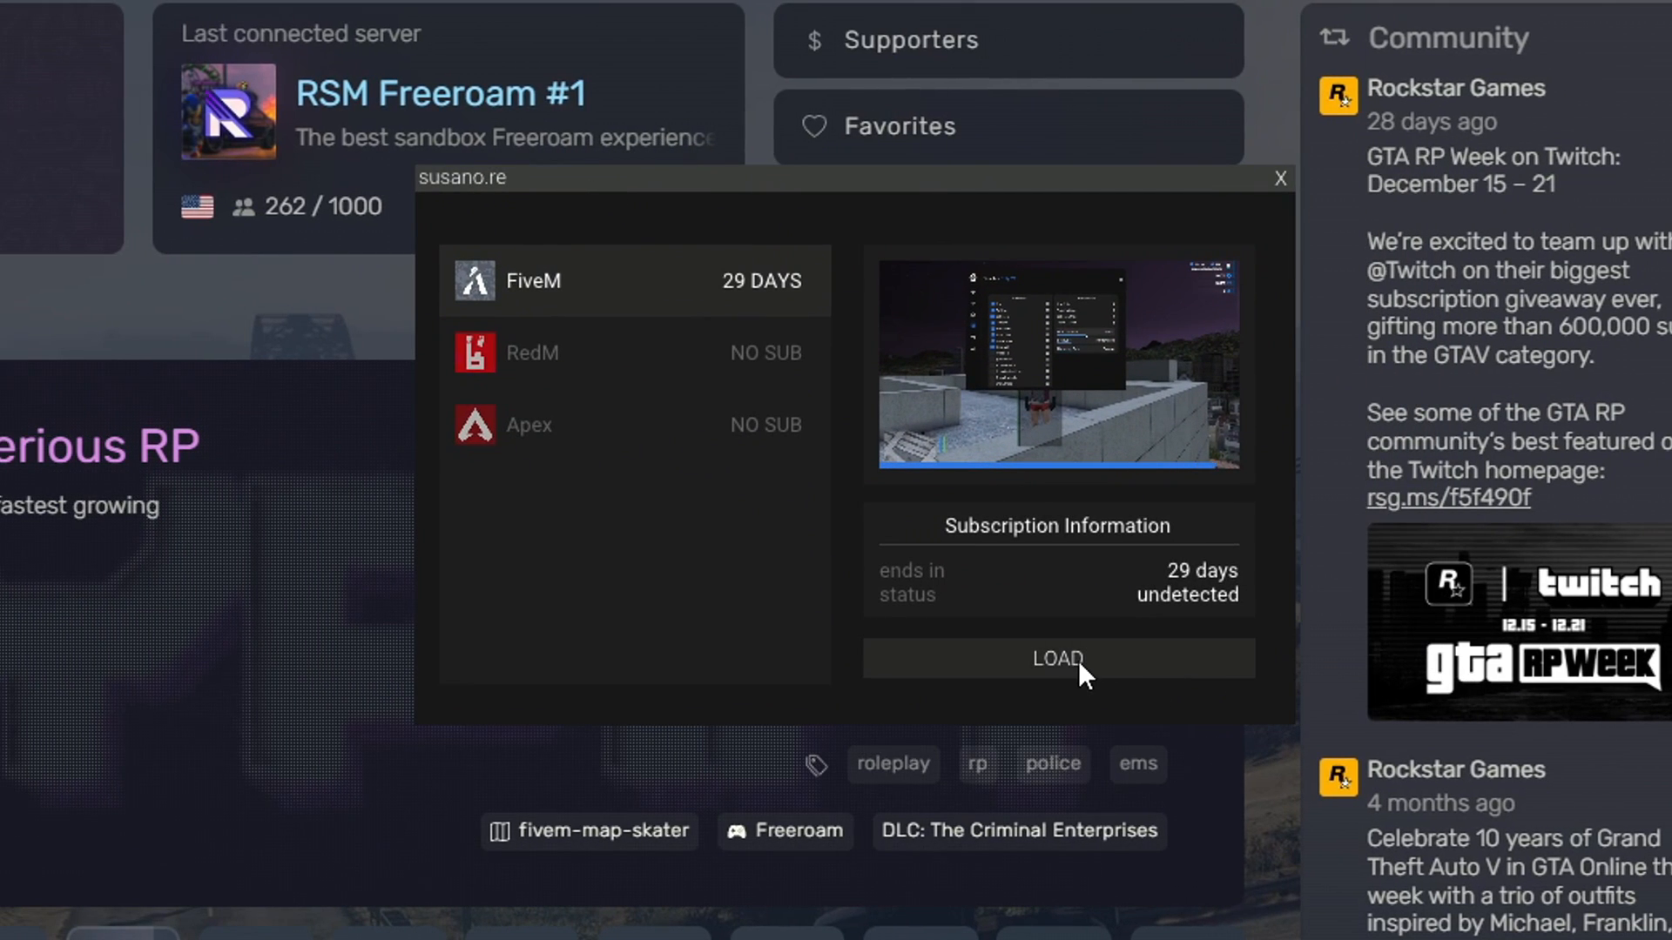
{"action": "left_click", "coordinate": [1057, 658]}
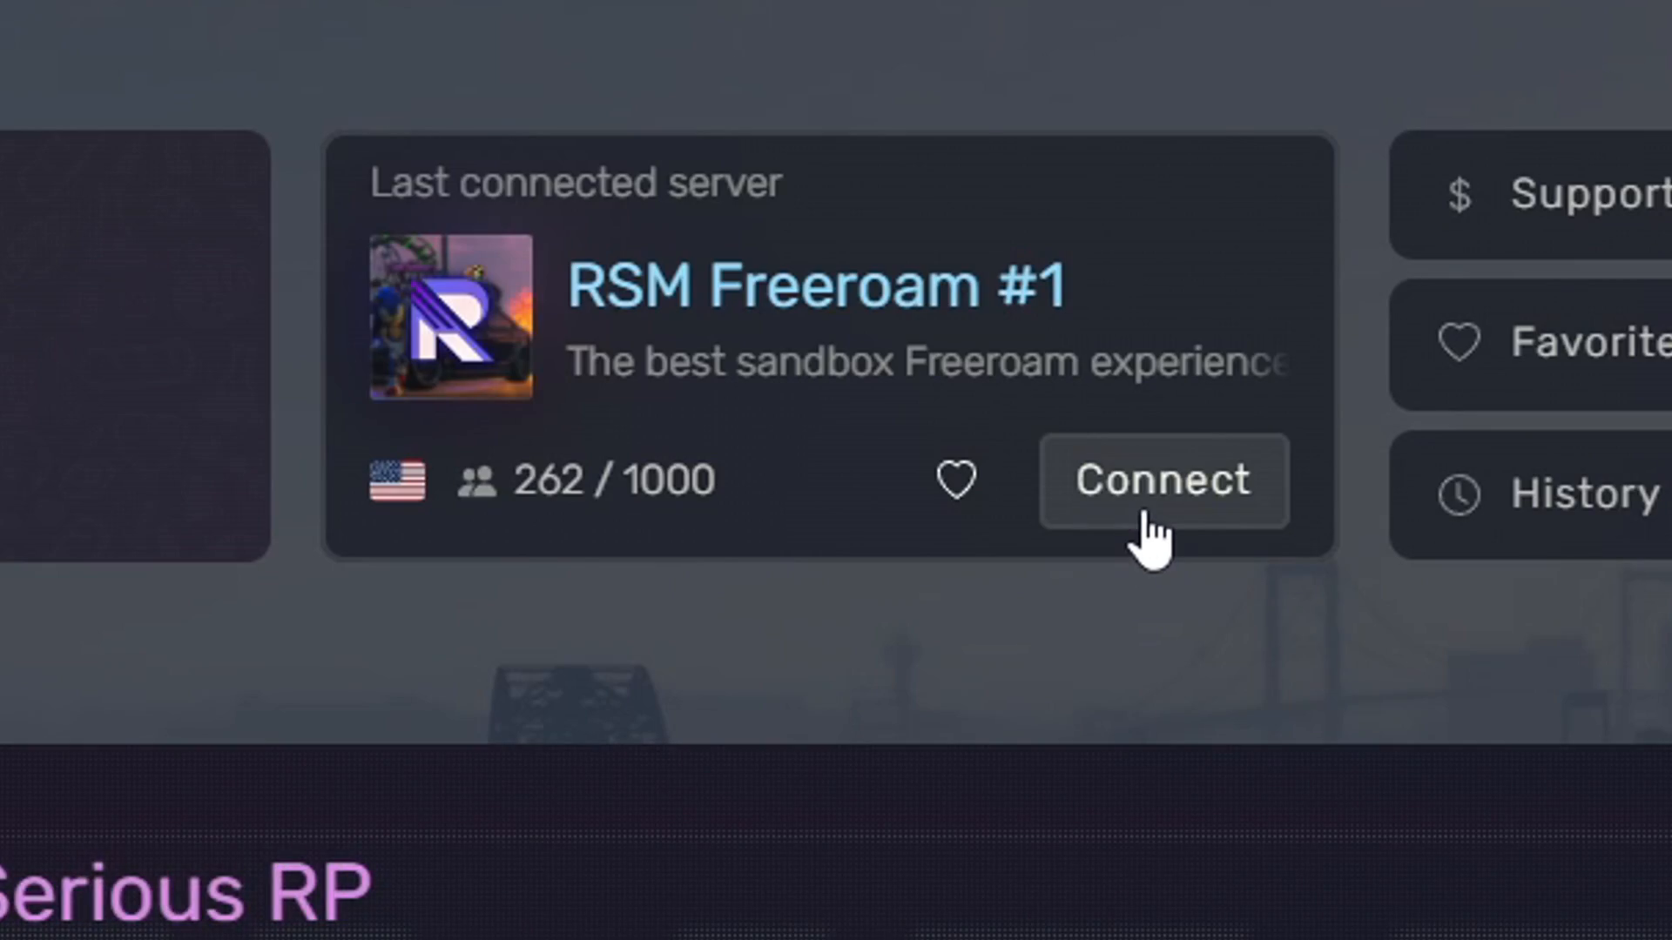
{"action": "left_click", "coordinate": [1161, 481]}
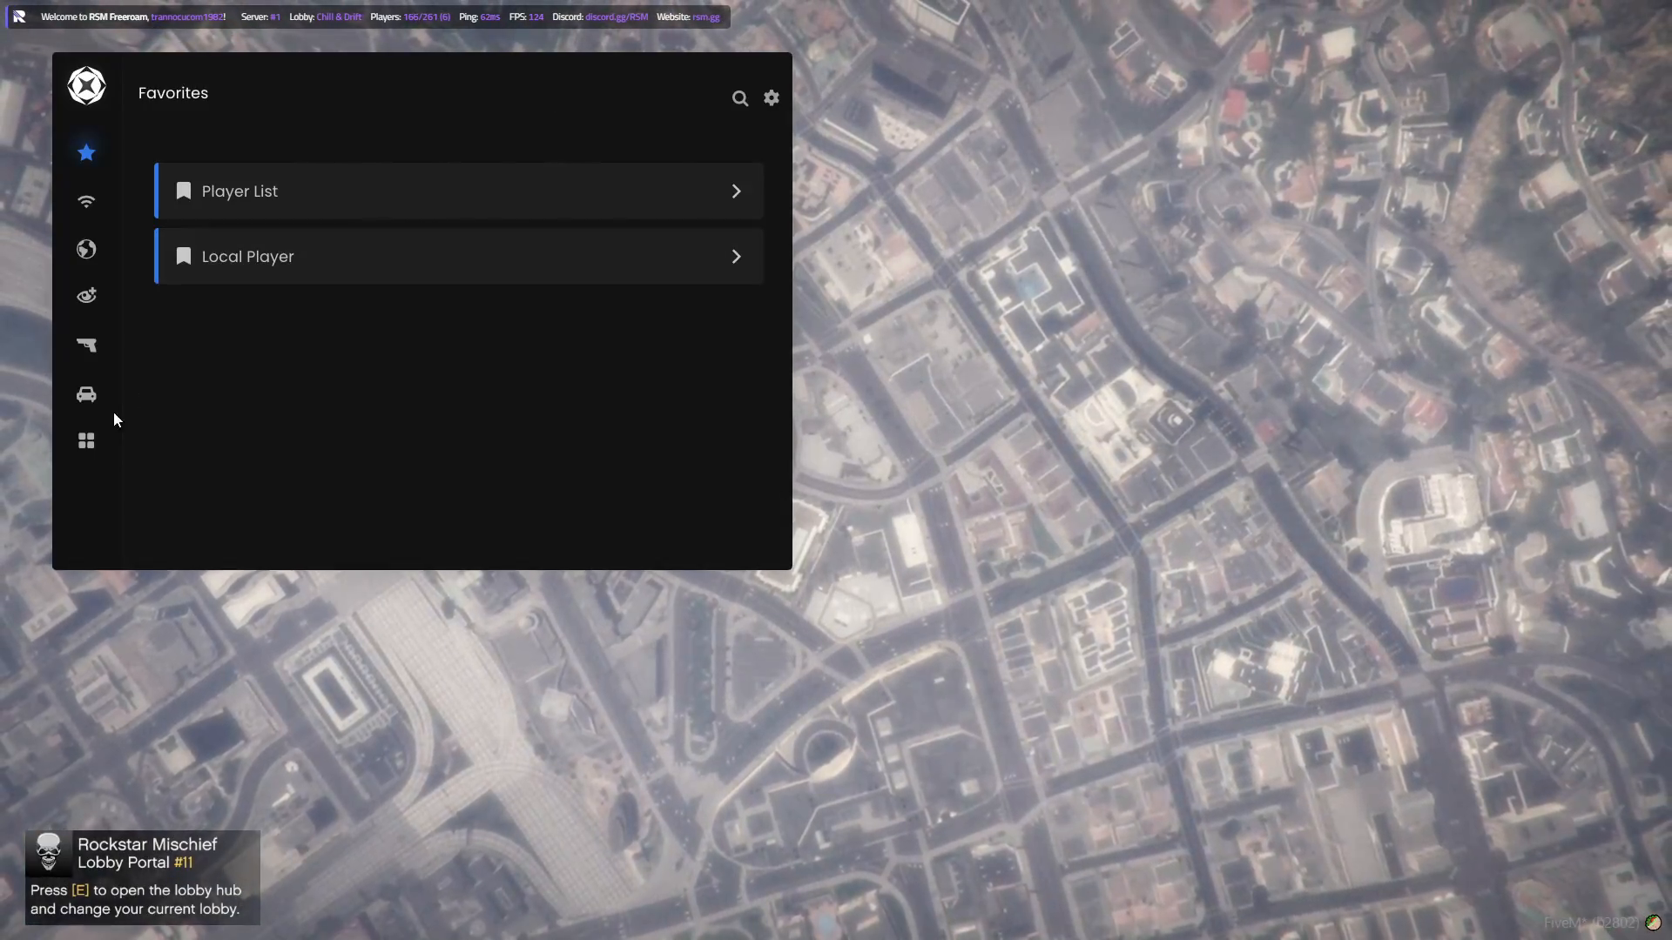
- Reach the Susano menu's settings via the gear icon and clear the Menu Key field
{"action": "left_click", "coordinate": [86, 441]}
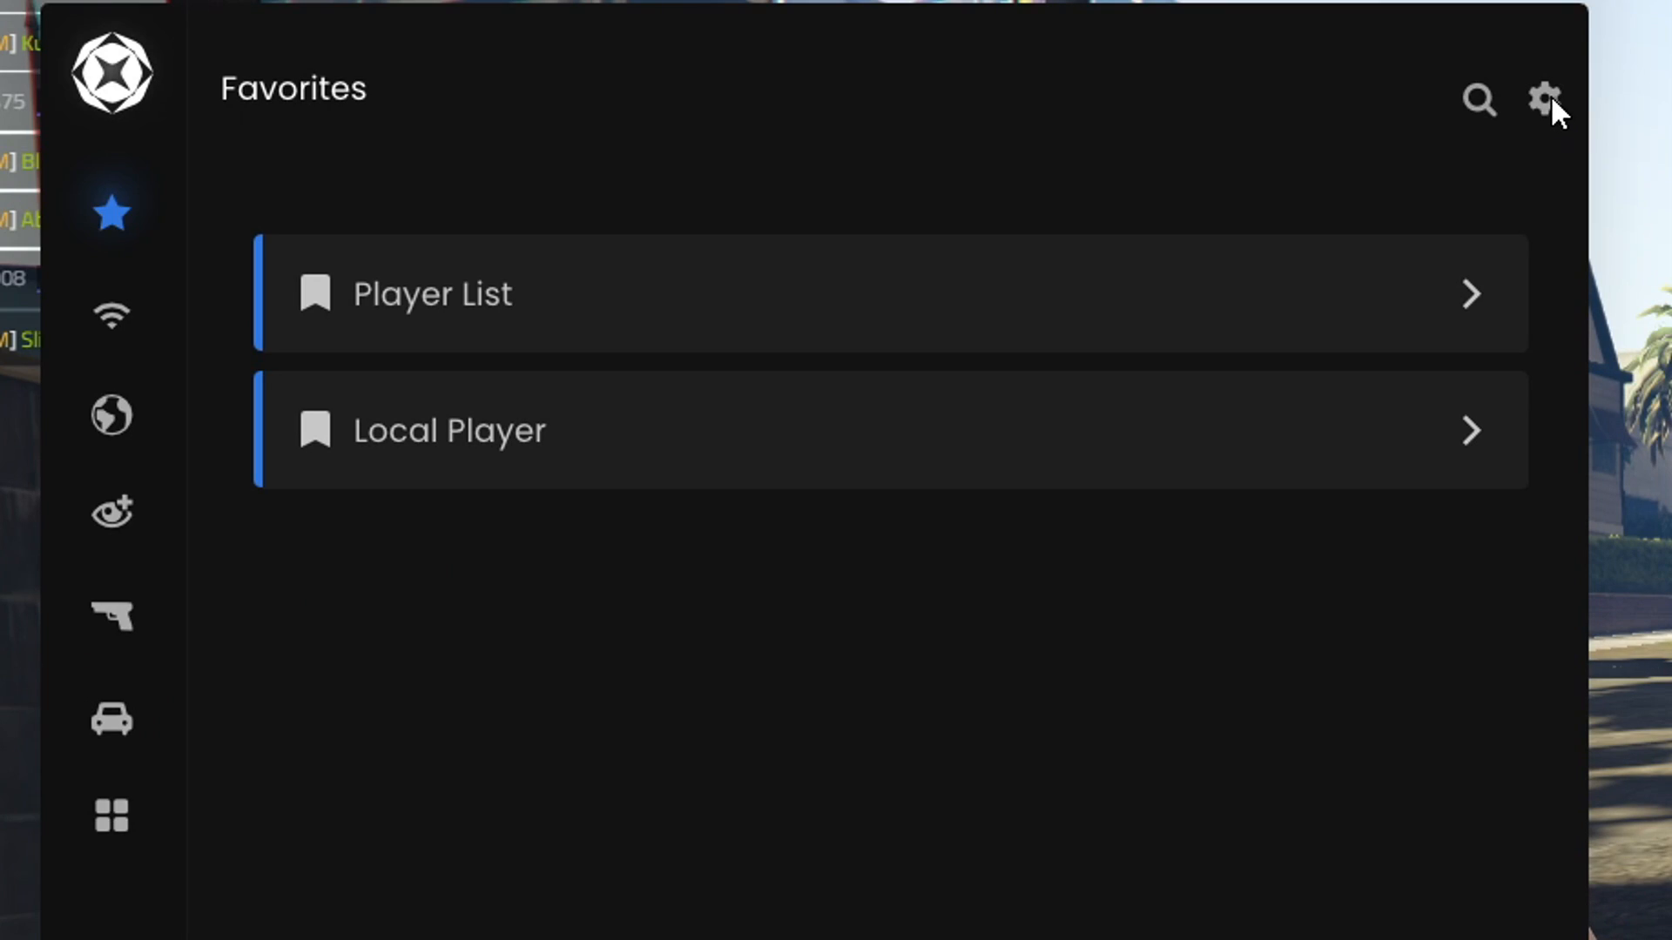
{"action": "left_click", "coordinate": [1545, 99]}
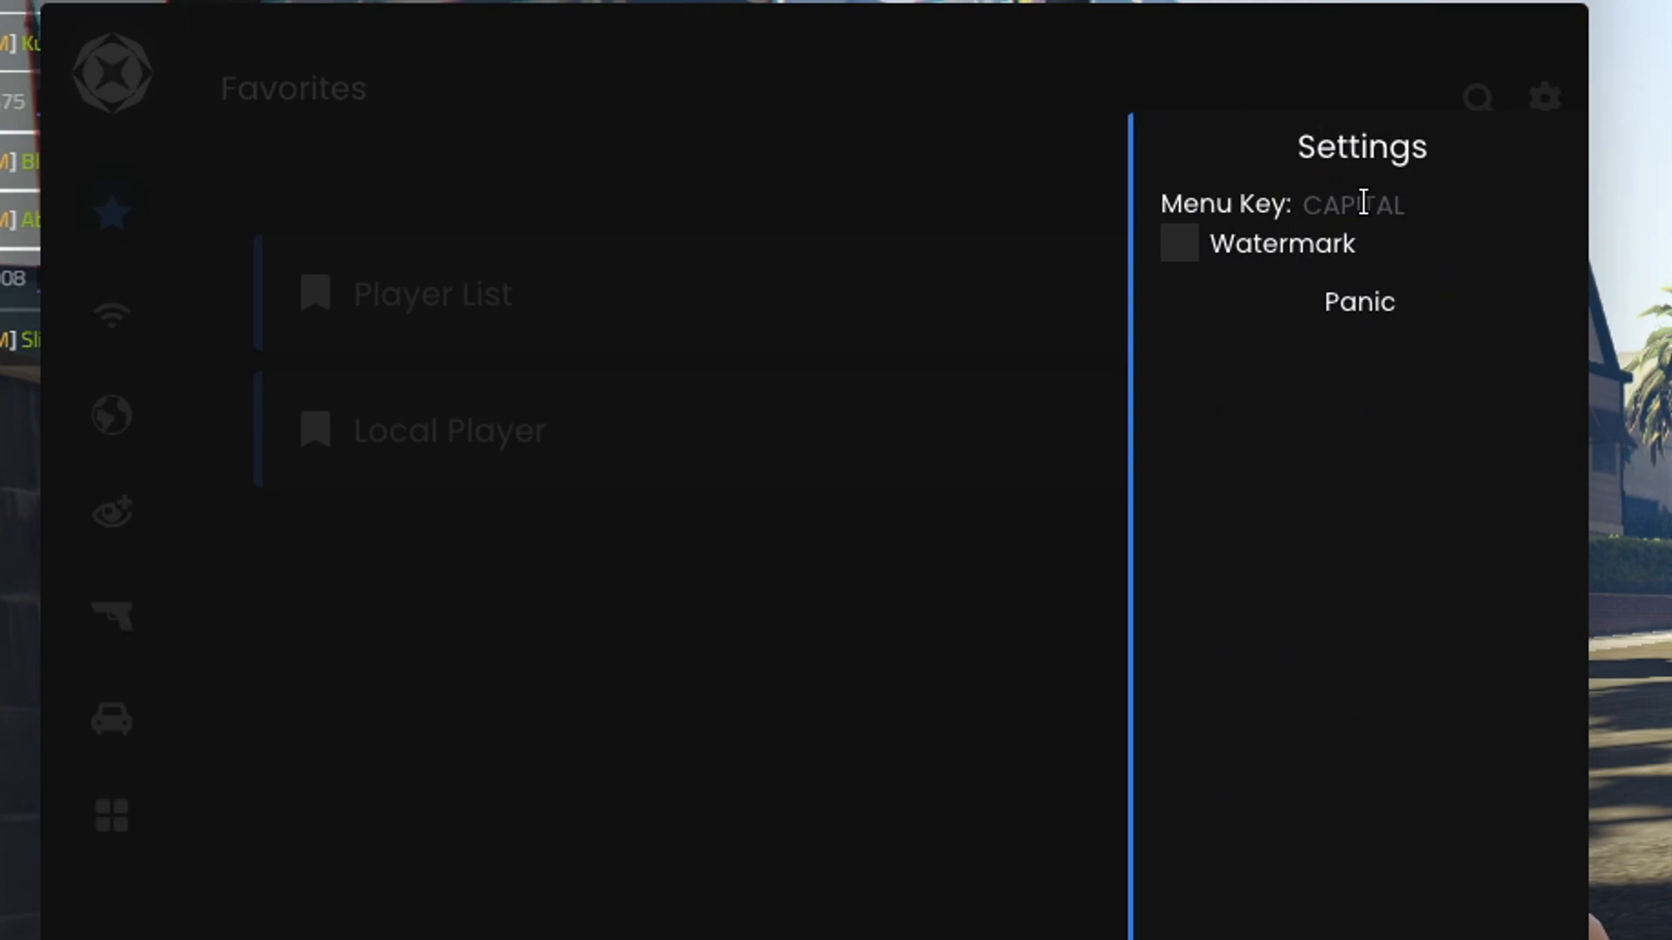
{"action": "left_click", "coordinate": [1355, 205]}
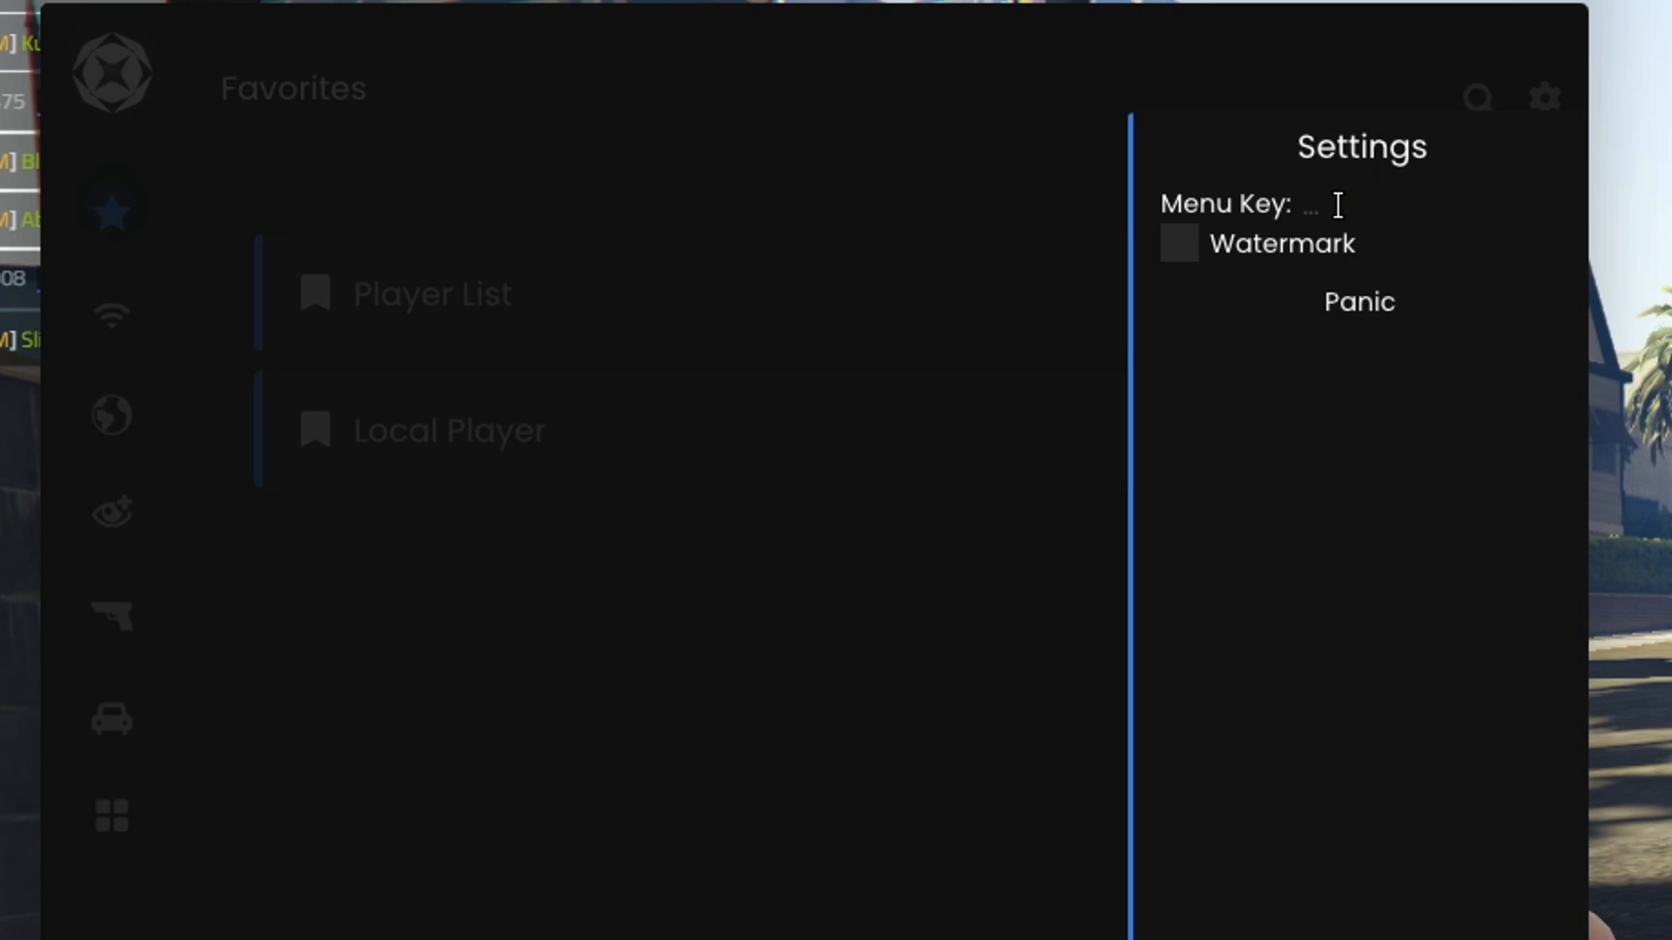